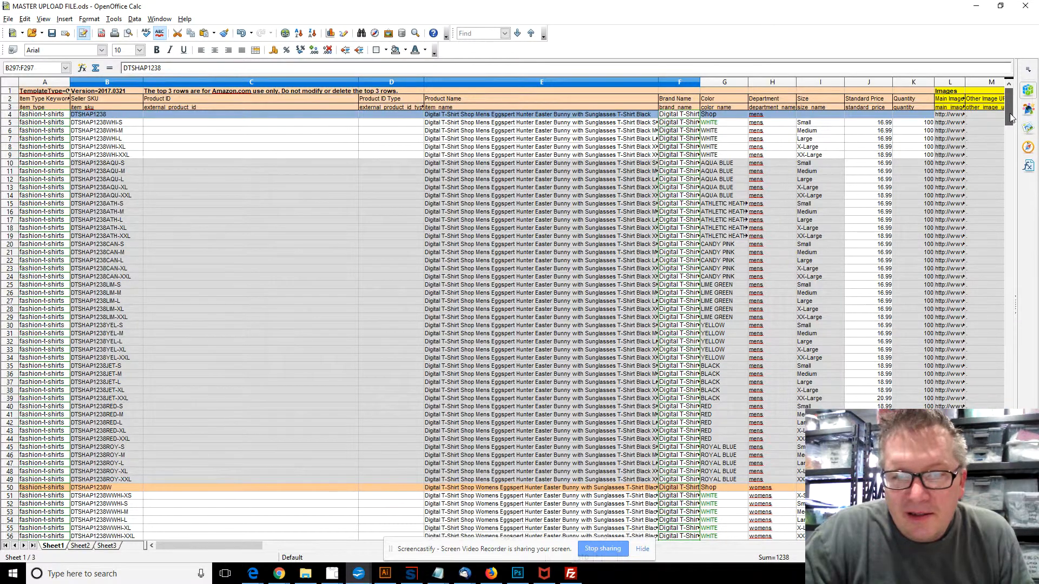
- Browse the Amazon results and go to the Mens Happy April Easter Fools Day 2018 shirt page
scroll(down, 3)
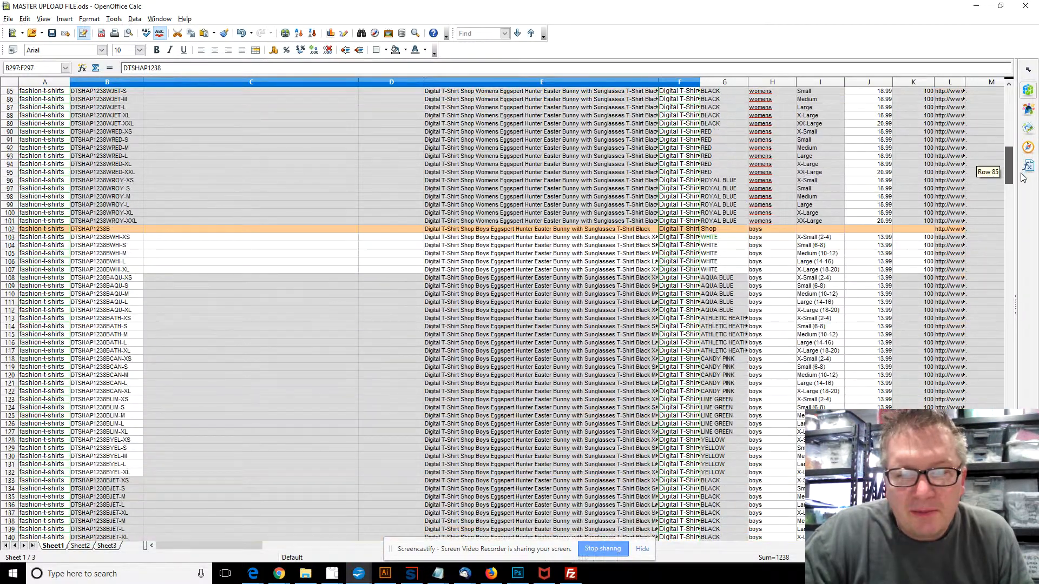
scroll(up, 3)
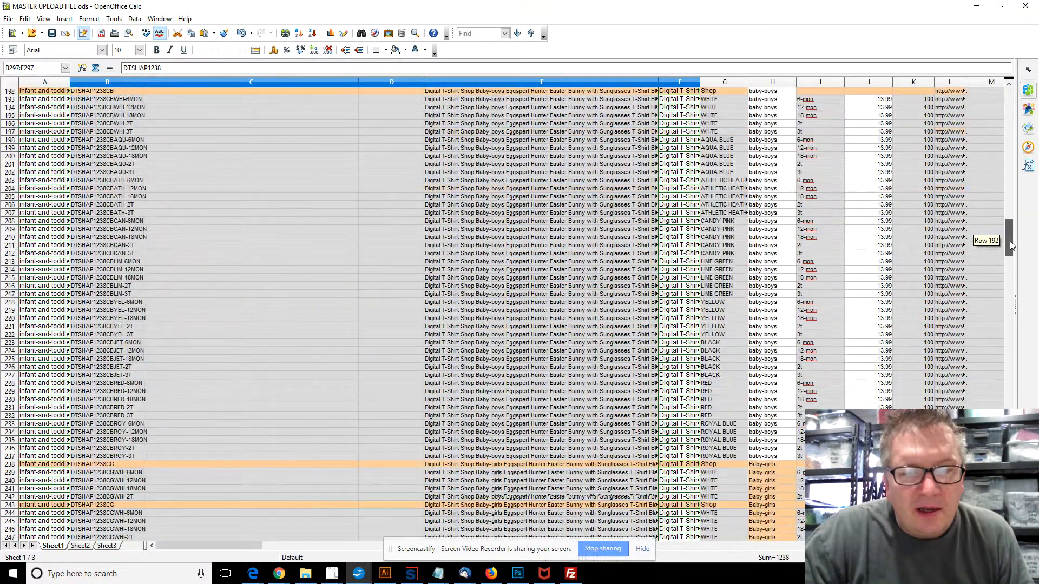
scroll(down, 3)
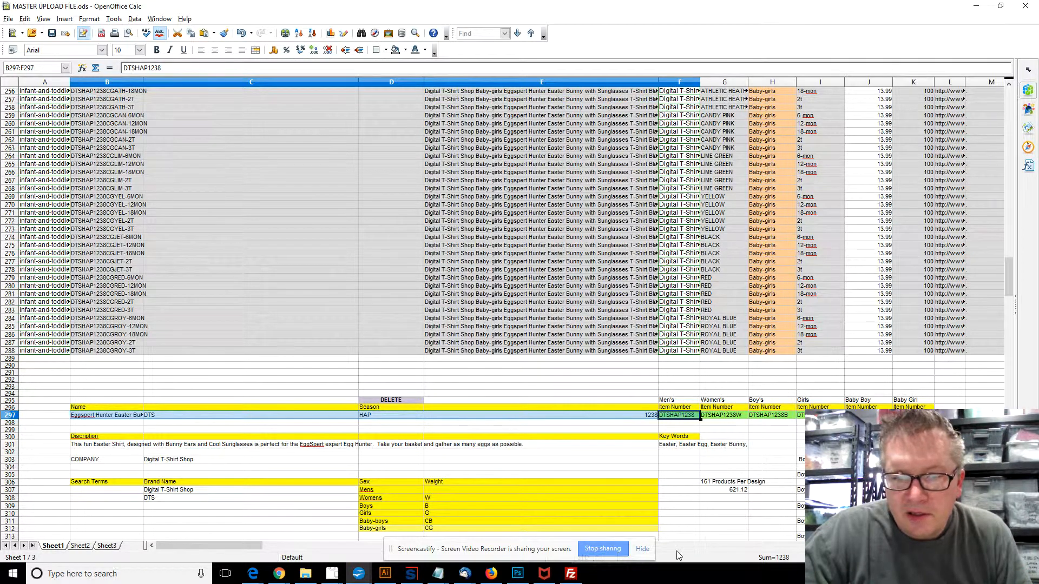
scroll(down, 3)
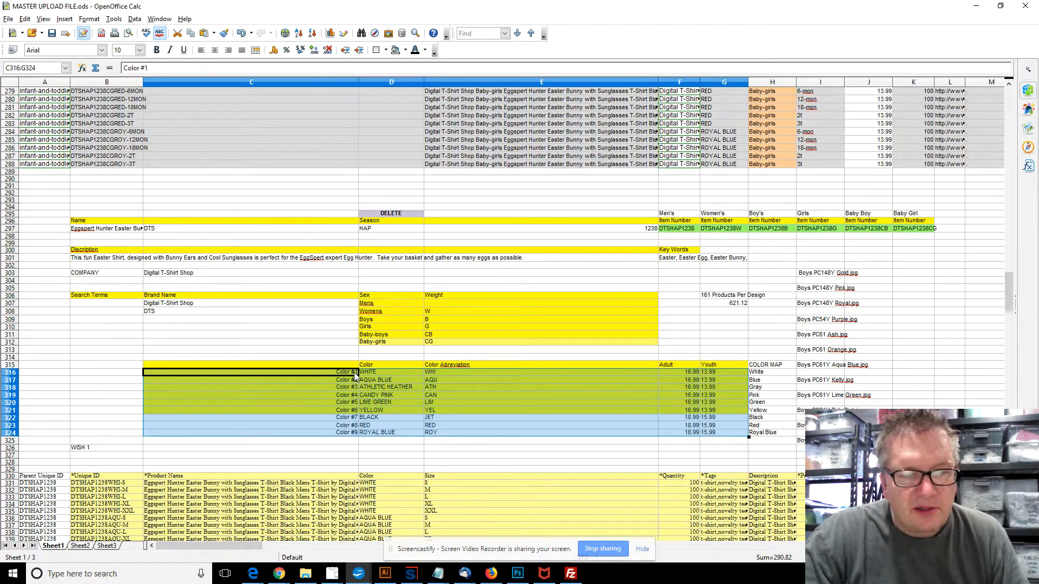
click(490, 574)
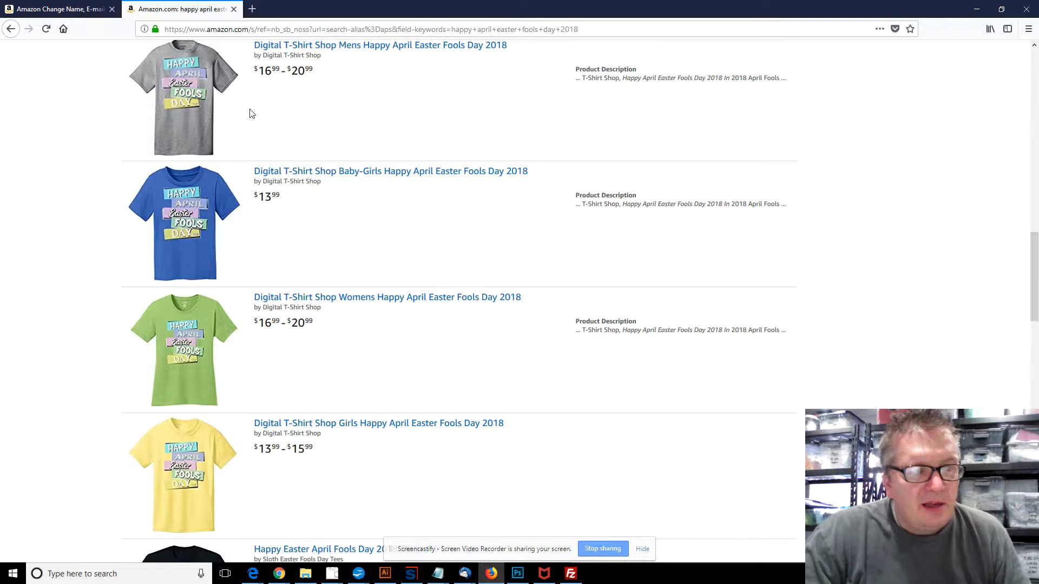
mouse_move(209, 119)
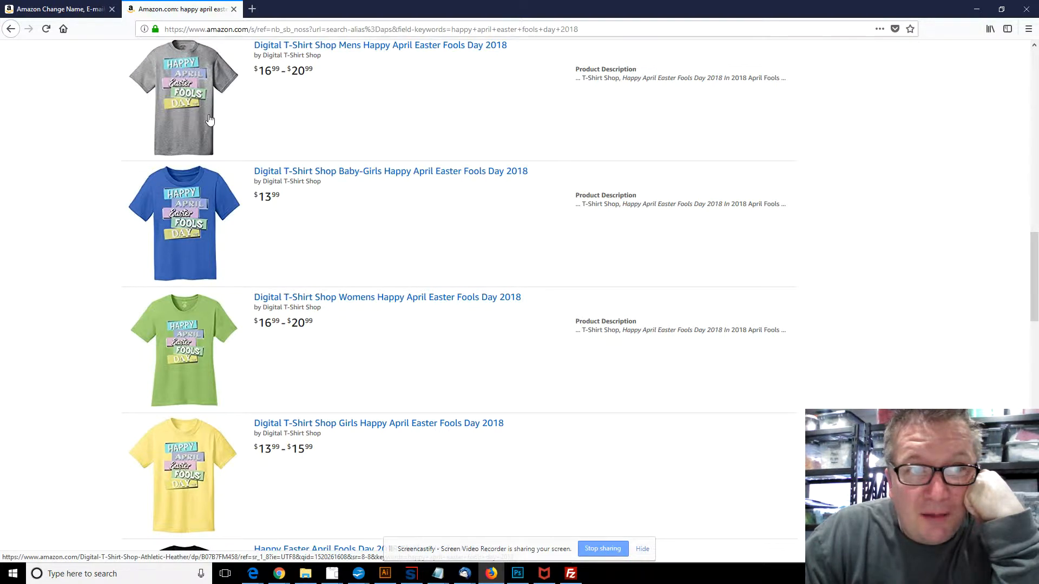
click(184, 96)
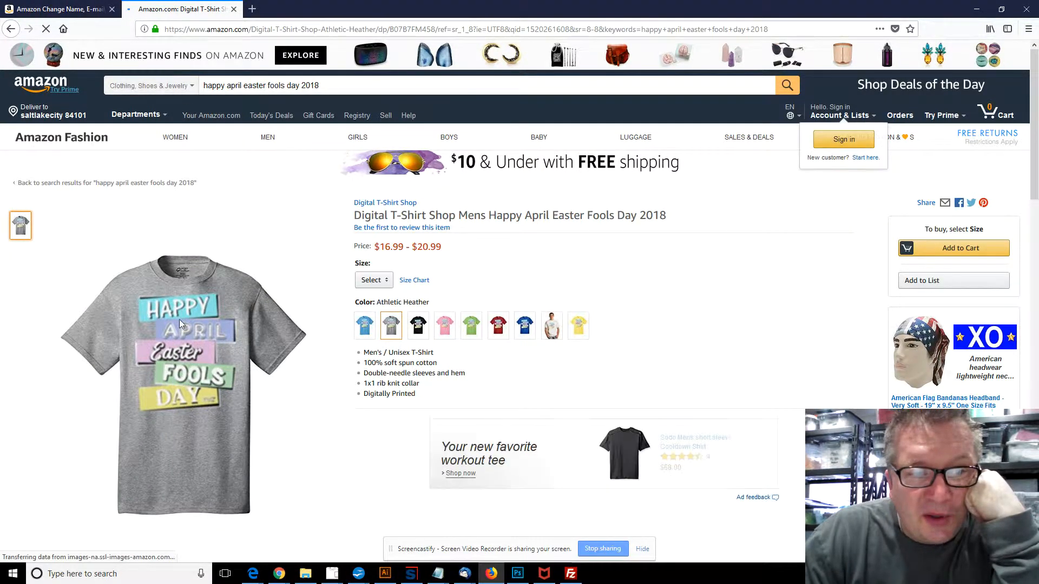
mouse_move(214, 375)
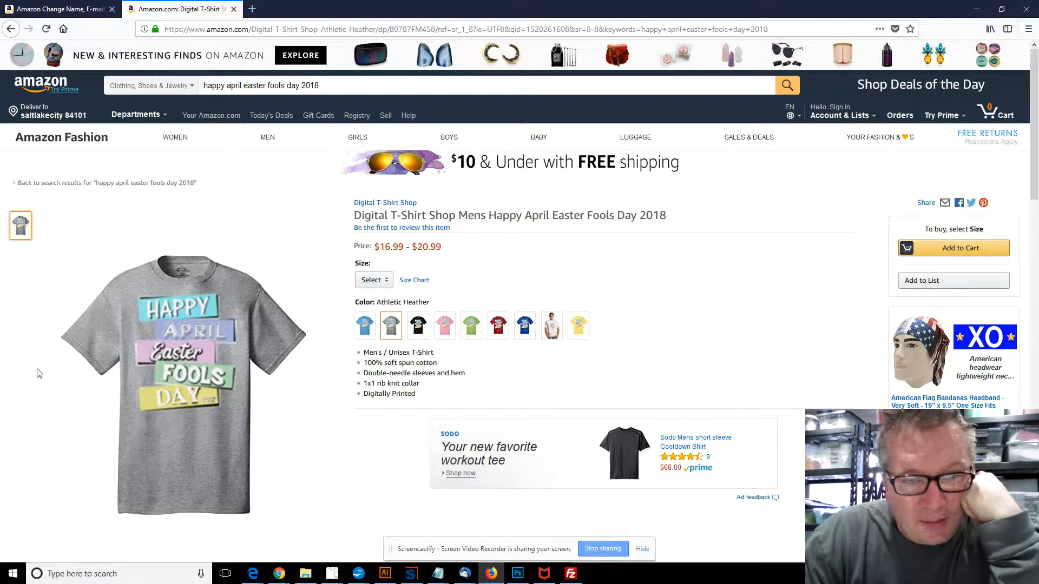
- Show the yellow variant of the men's shirt, priced $16.99 - $20.99
click(578, 325)
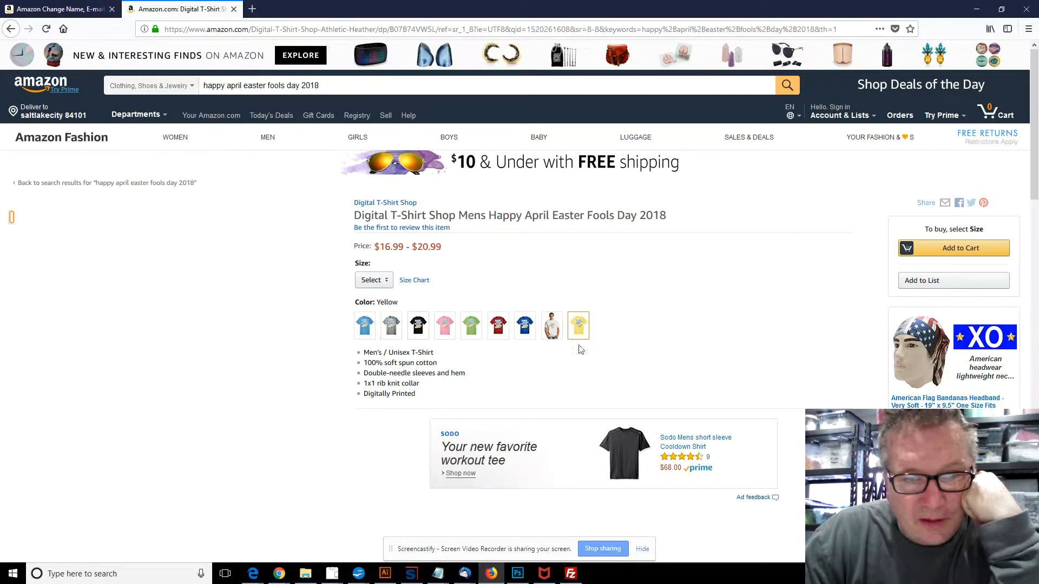
click(578, 326)
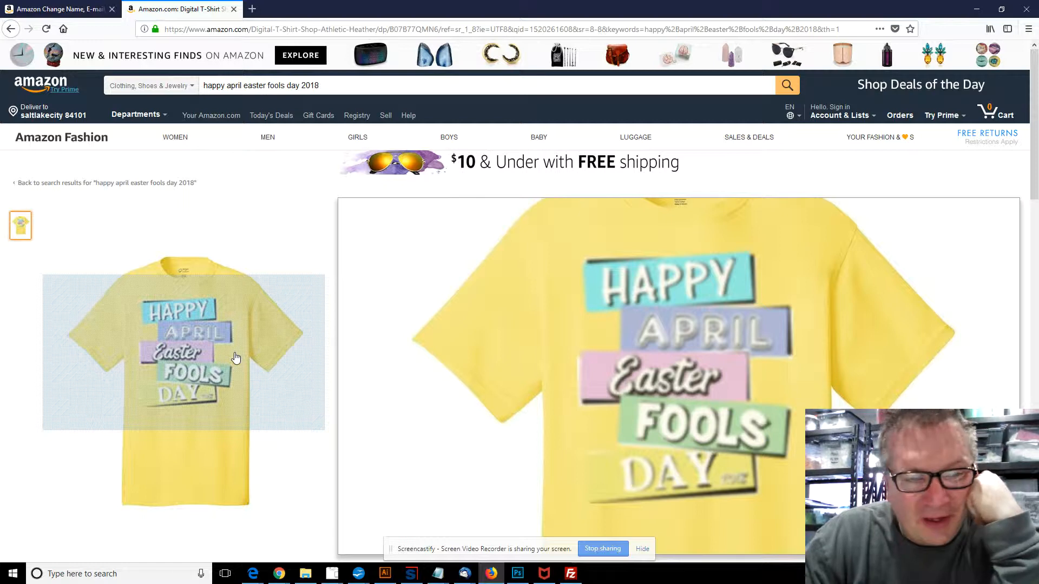
mouse_move(238, 347)
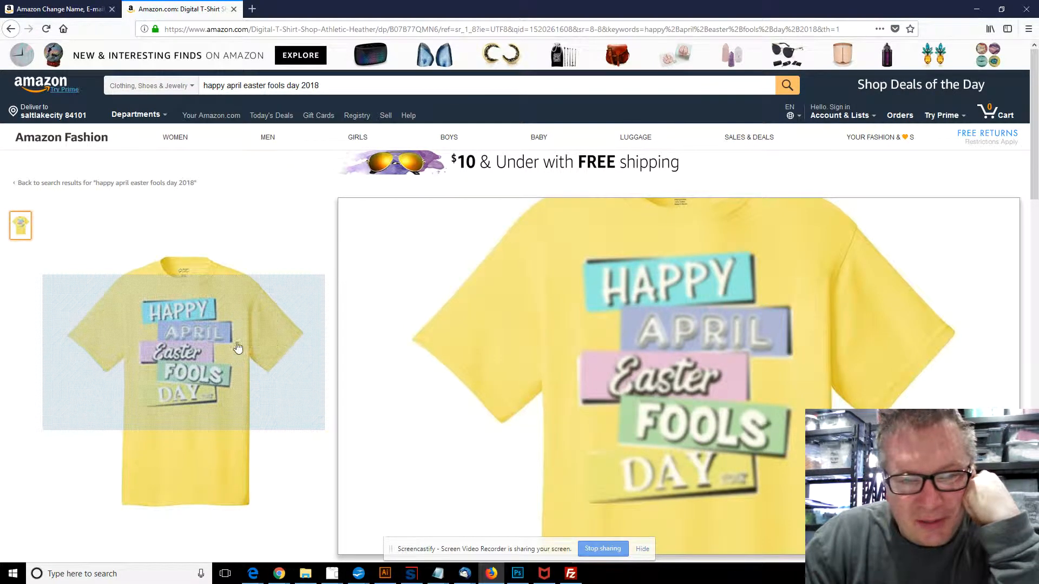
mouse_move(245, 358)
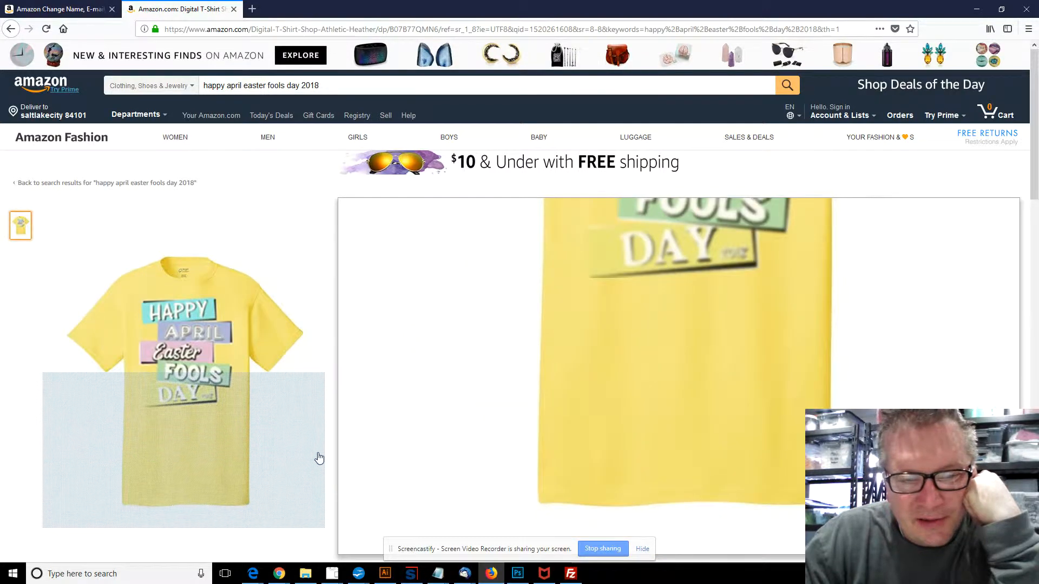
mouse_move(200, 414)
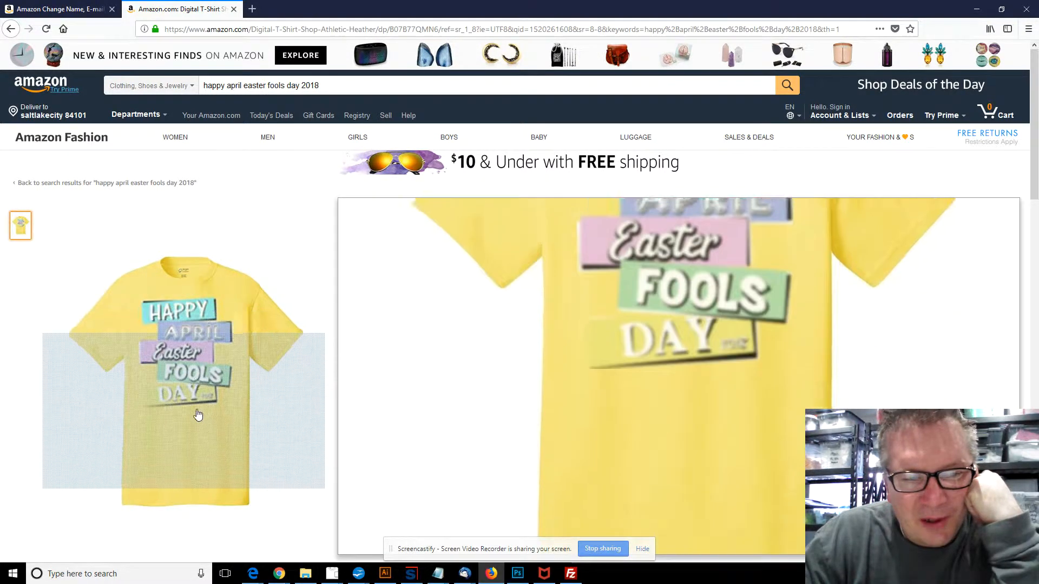
- Review the black, athletic heather, aqua blue, royal blue and white shirt images
click(418, 326)
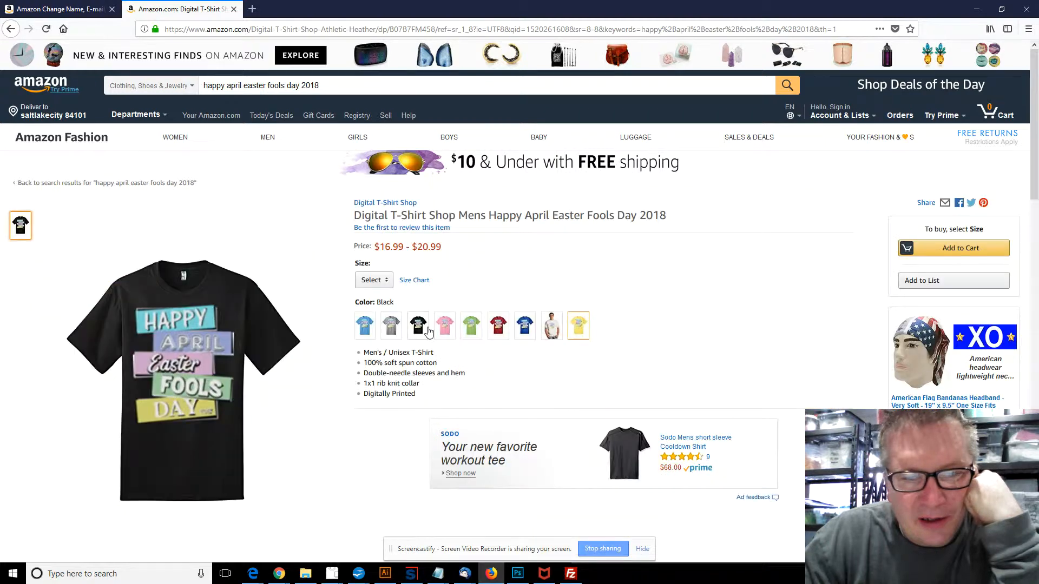
click(390, 326)
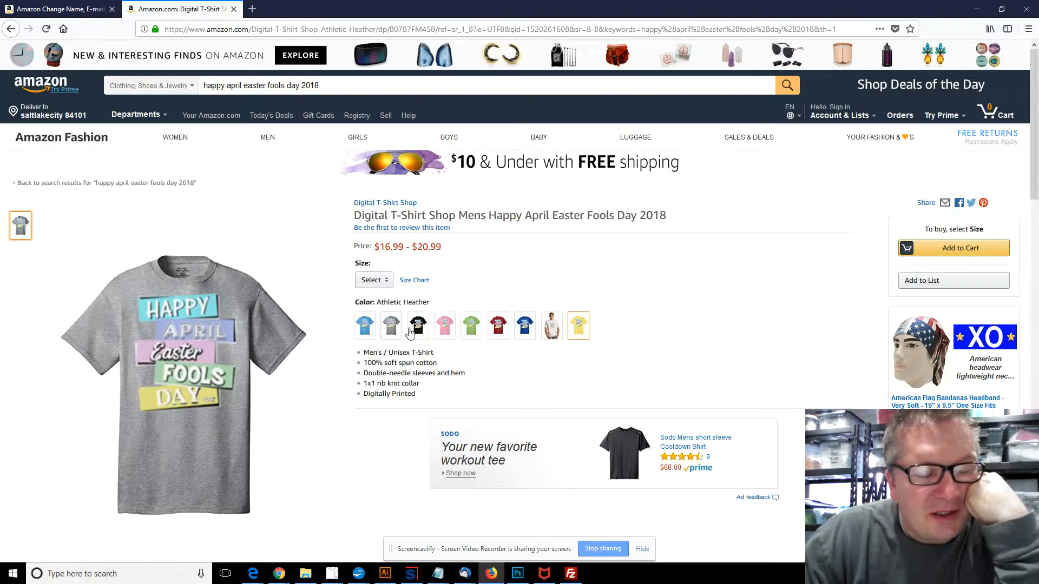
click(365, 326)
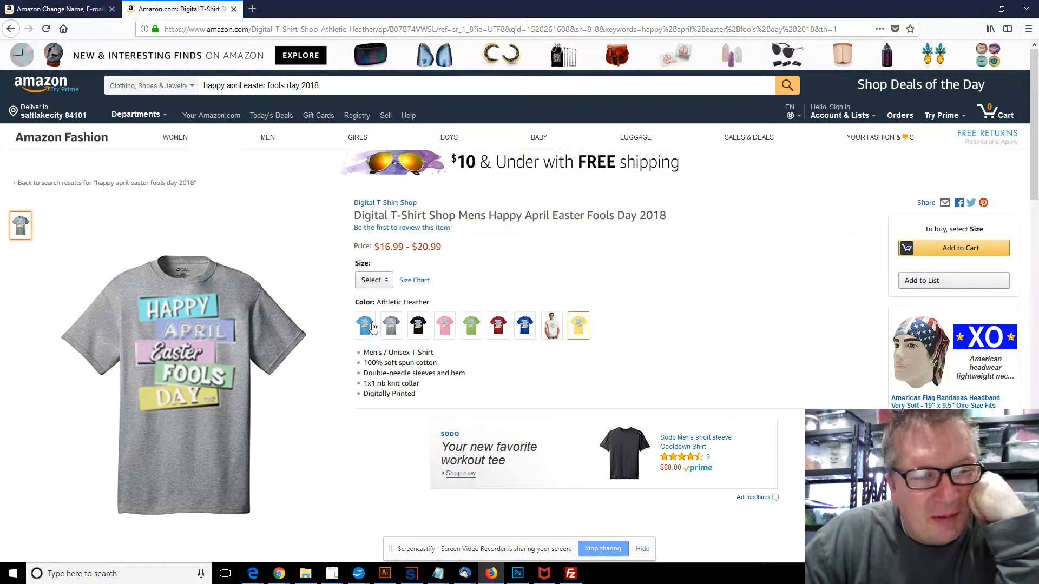
click(364, 325)
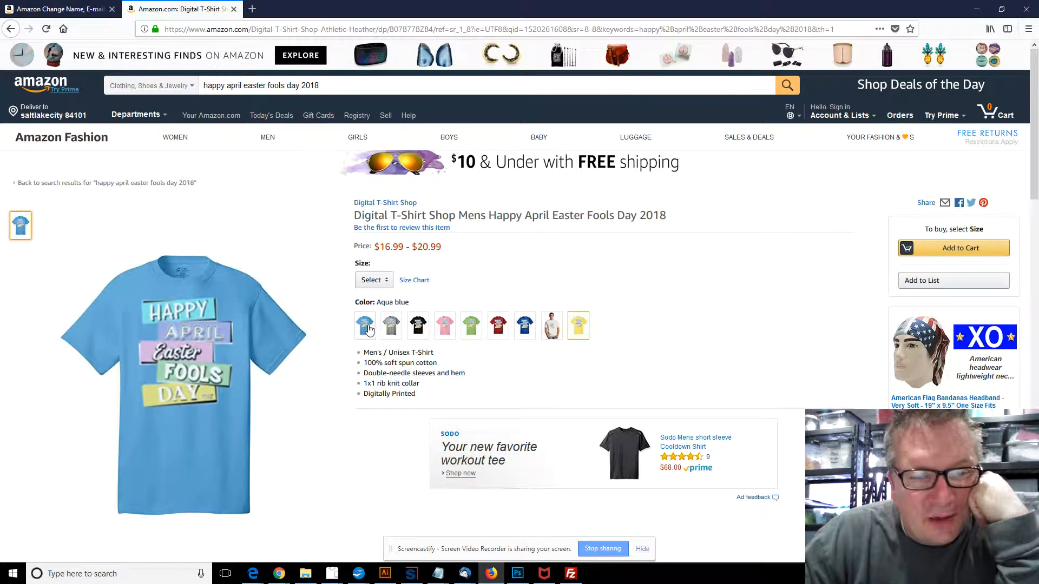
click(391, 326)
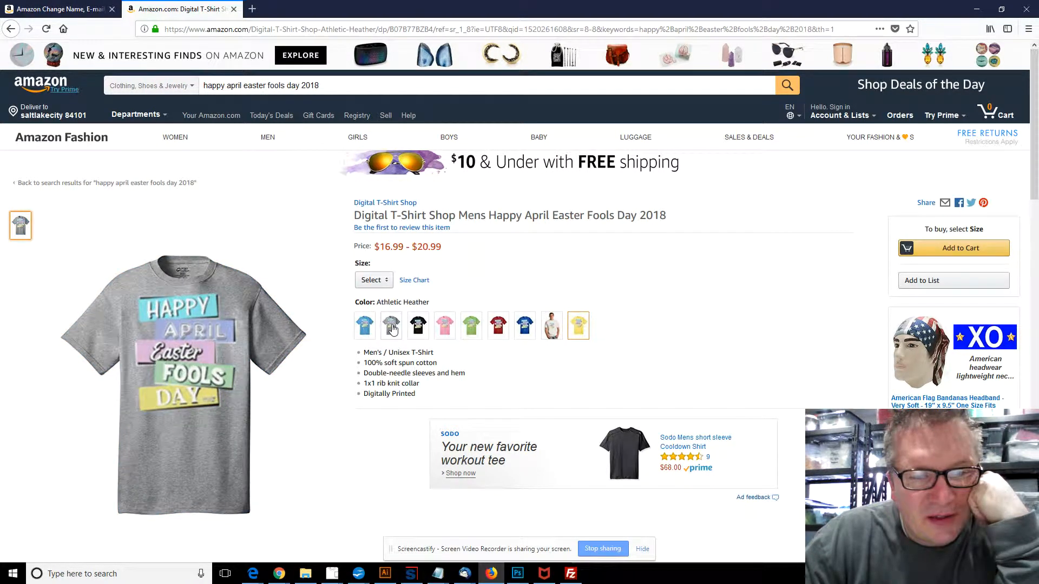
click(364, 325)
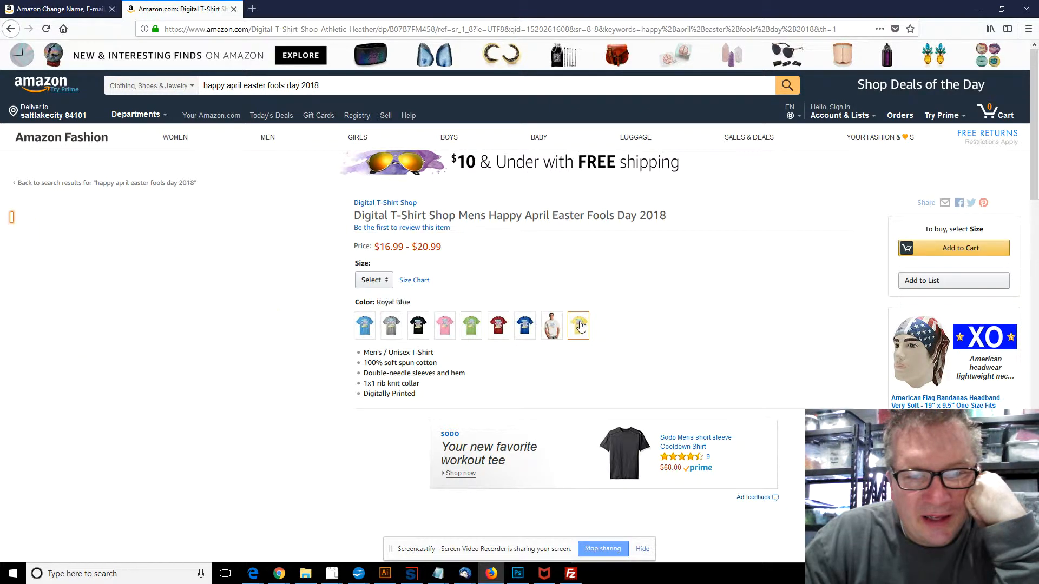
click(551, 325)
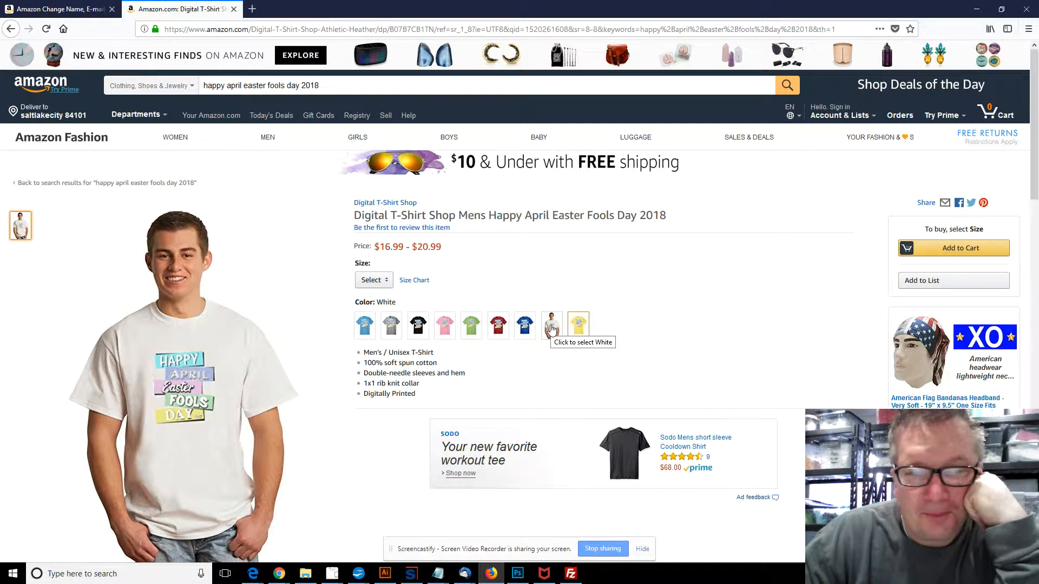
click(576, 325)
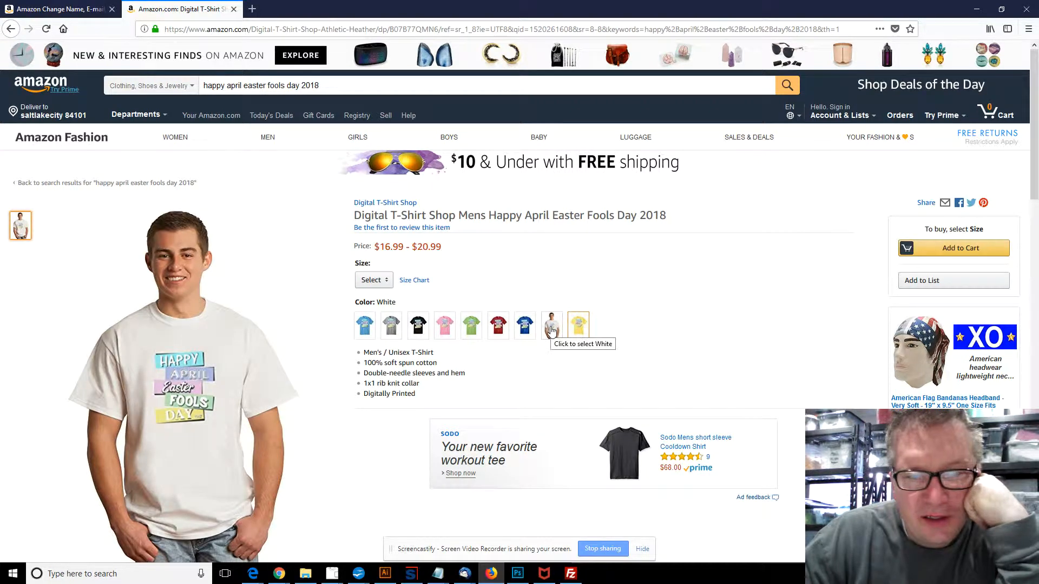
- Check black, yellow, athletic heather, red and royal blue again, ending on the red shirt
click(444, 325)
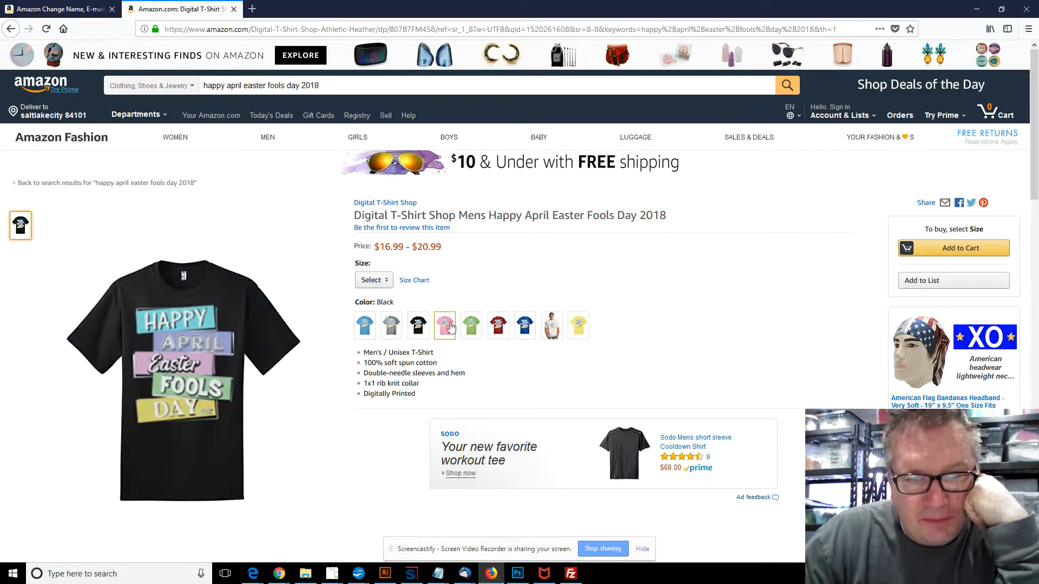
click(578, 326)
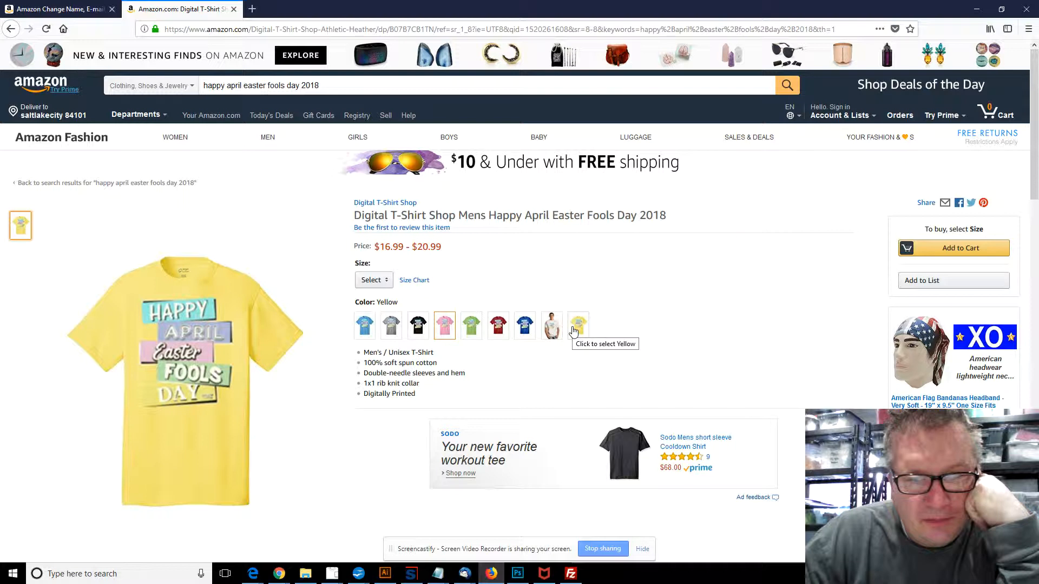
click(418, 325)
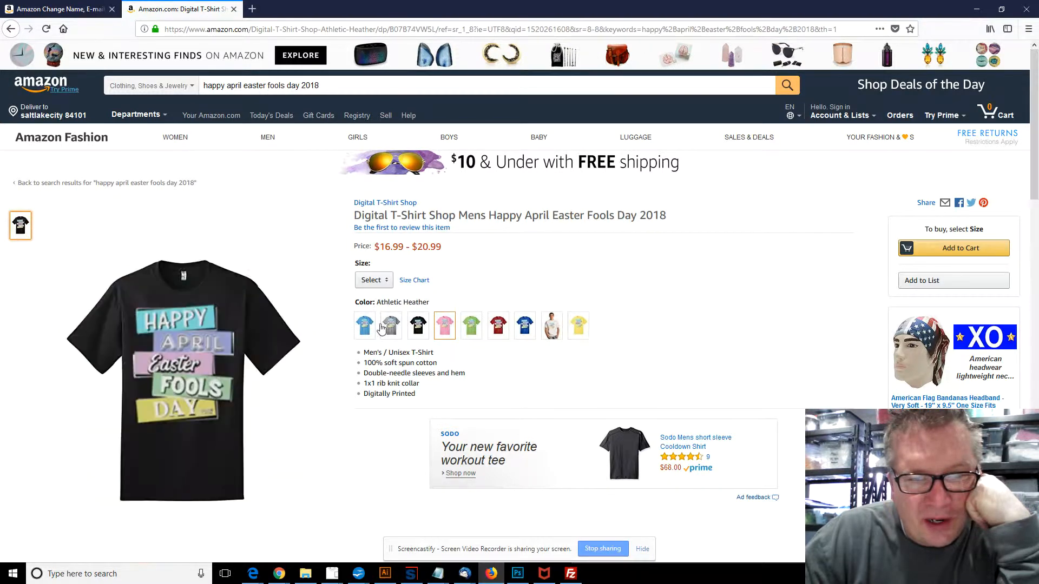
click(391, 325)
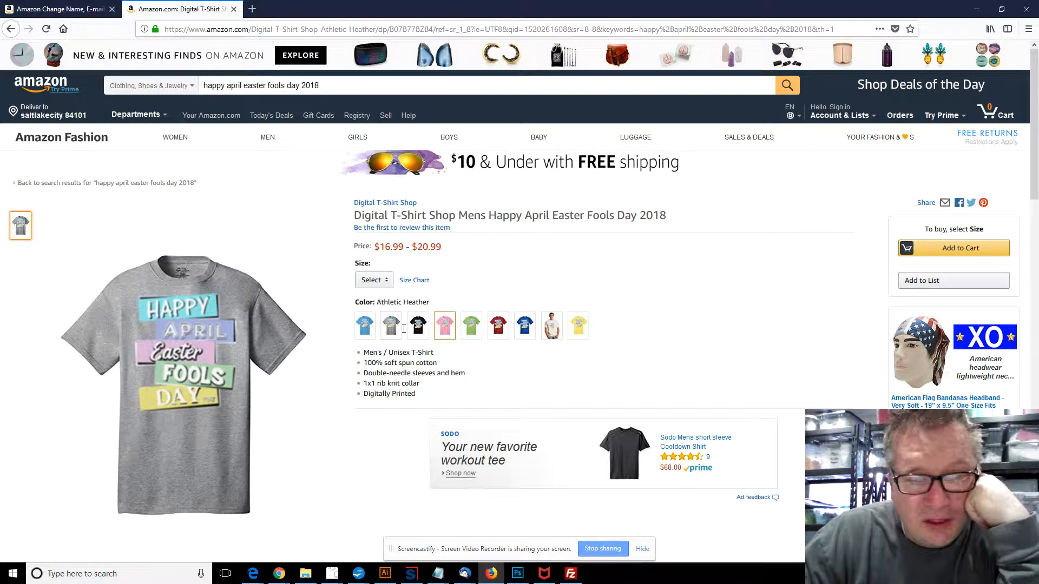
click(417, 326)
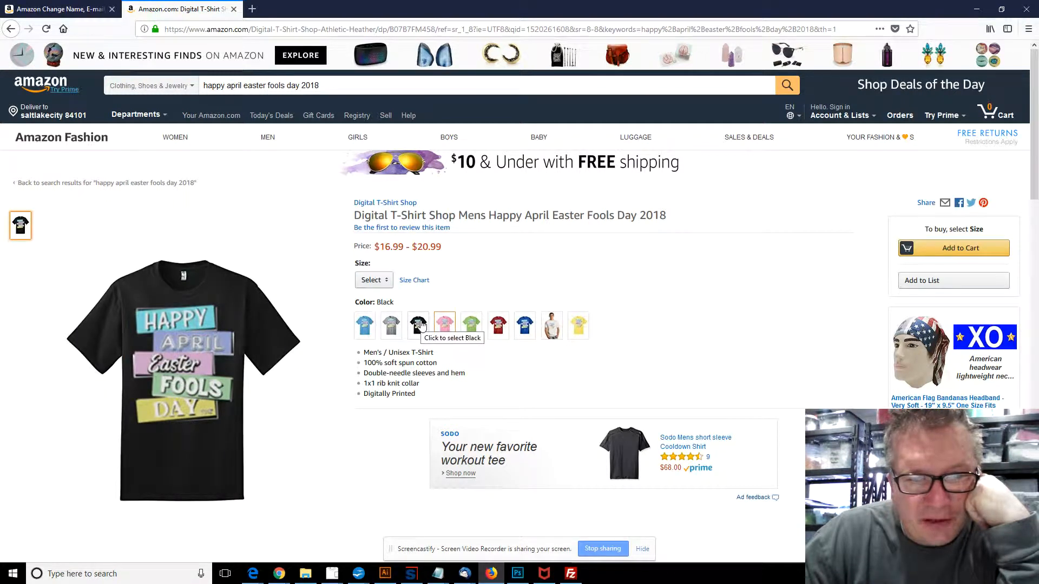
click(497, 325)
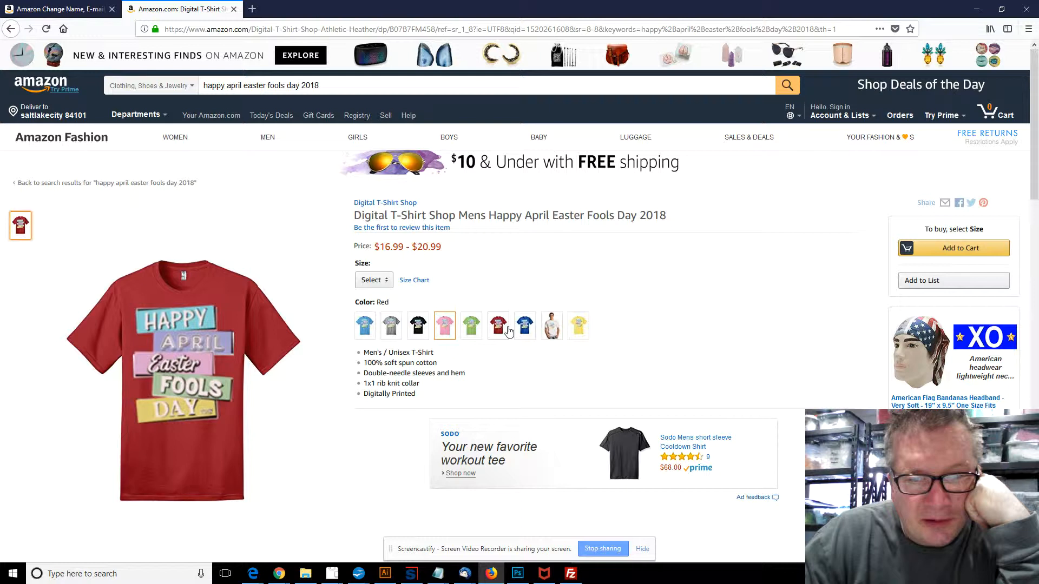
click(524, 326)
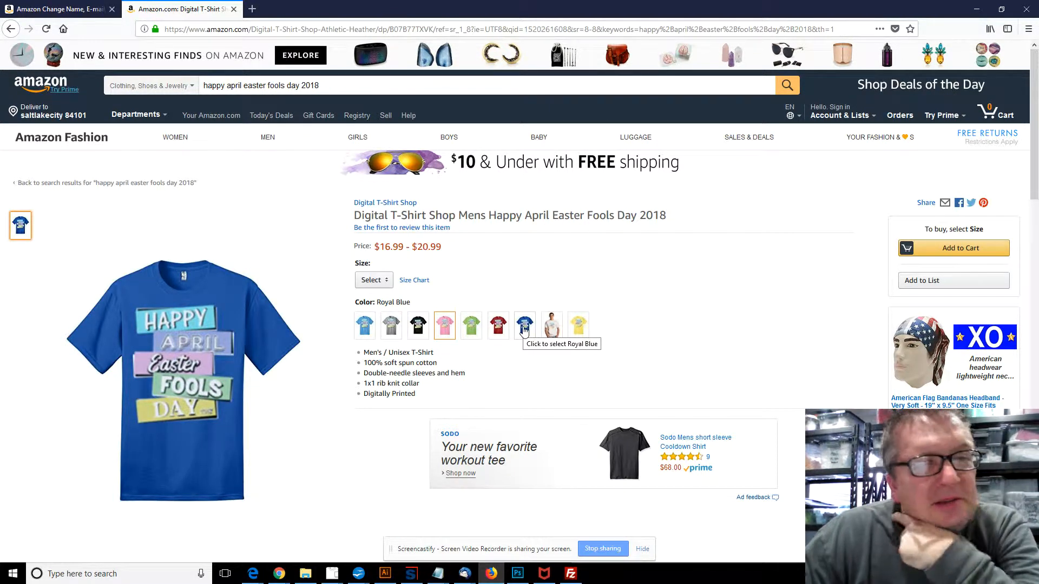
click(498, 326)
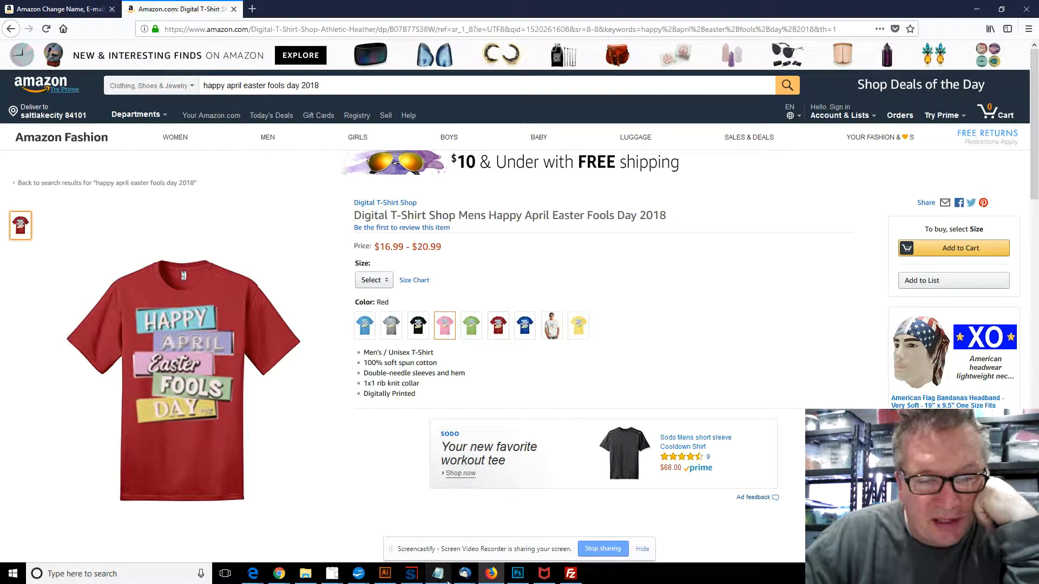
mouse_move(358, 573)
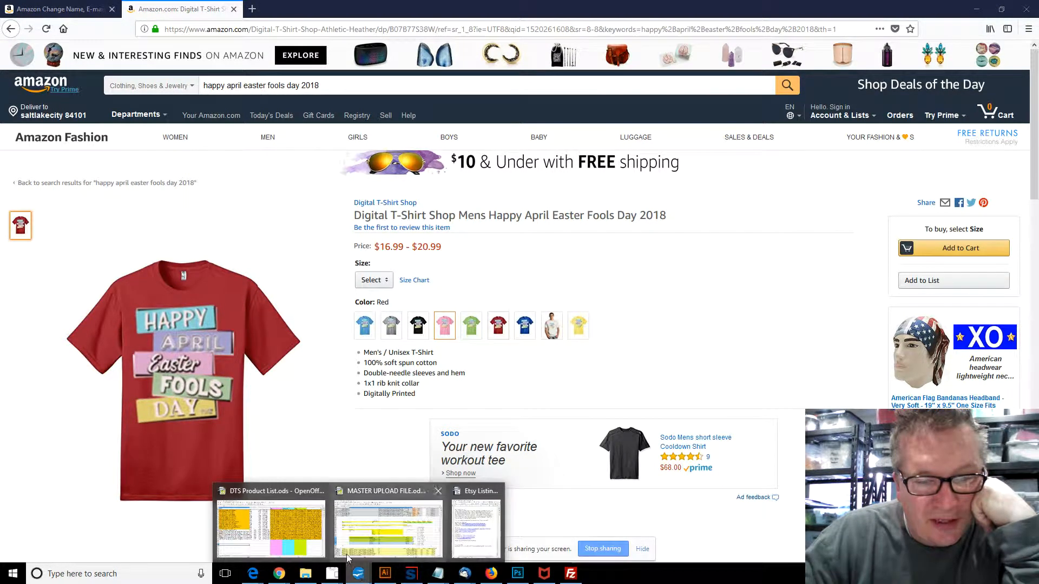
- In the master upload sheet, set Yellow to 18.99 adult and 15.99 youth
click(387, 527)
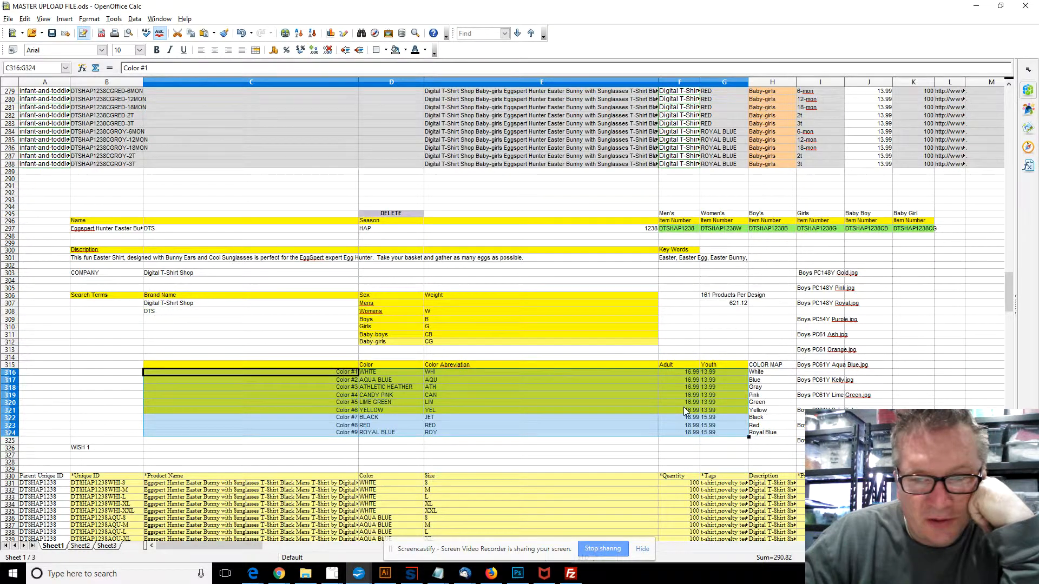
click(679, 409)
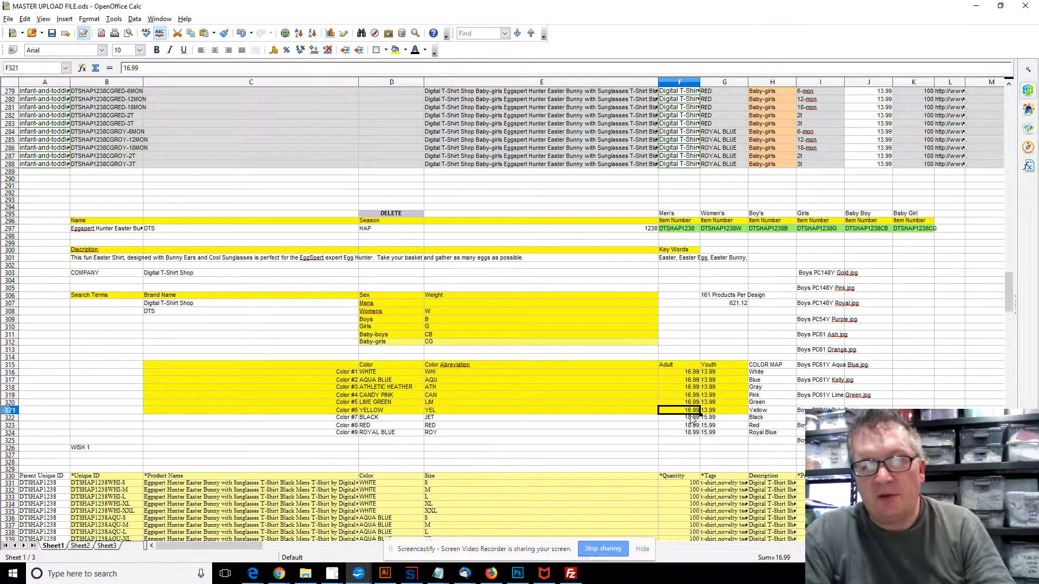
text(18.9)
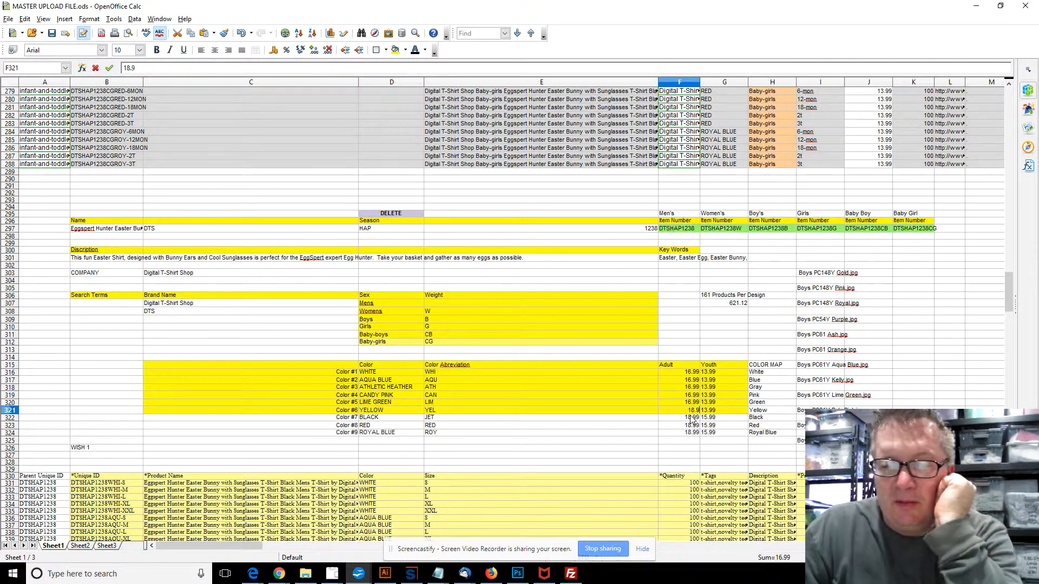
click(724, 409)
text(15)
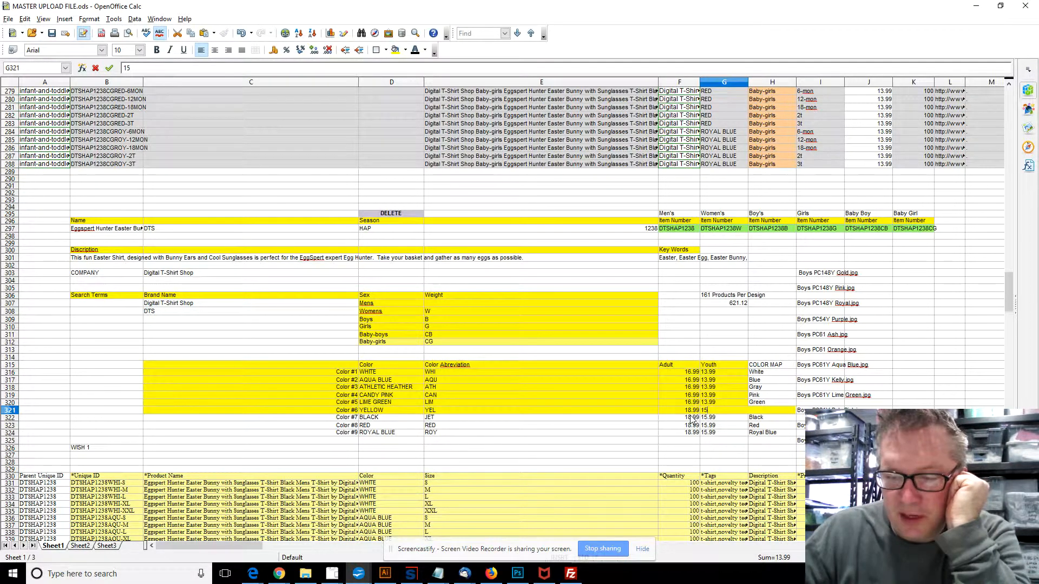
text(.)
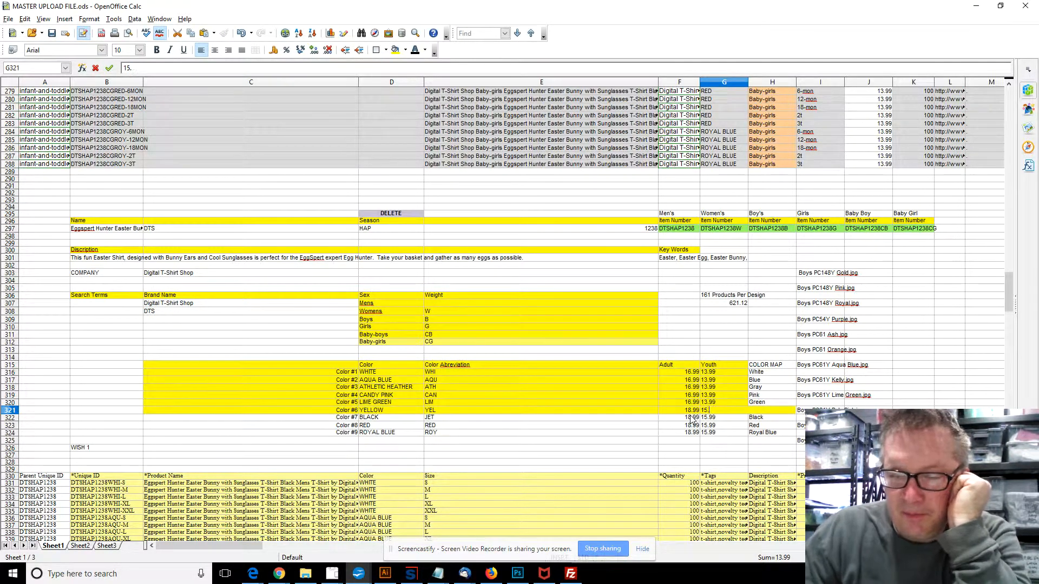
click(679, 418)
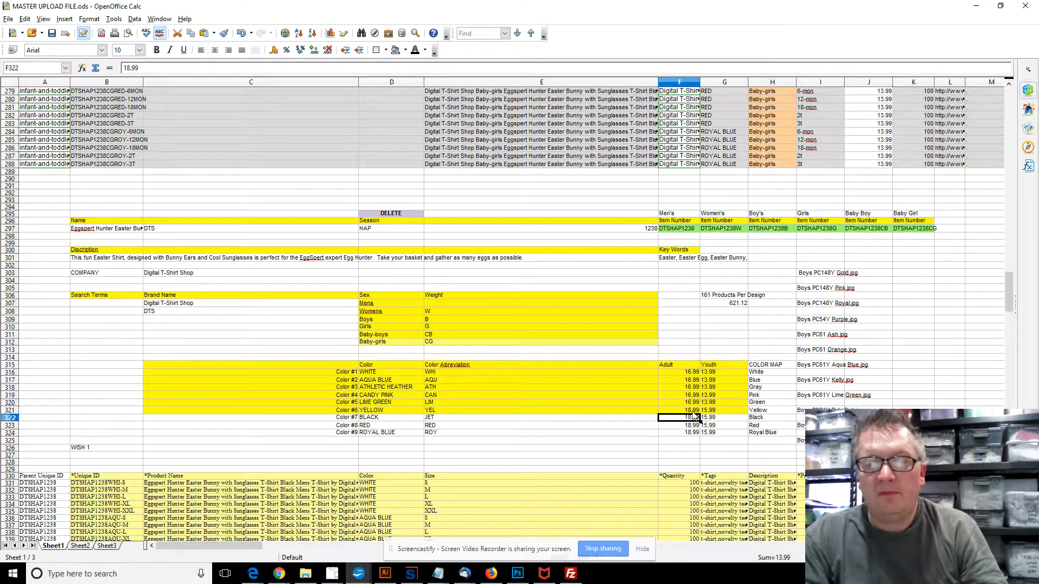
- Paste the raised 18.99/15.99 prices over the other colours' rows, confirming the overwrite
click(679, 409)
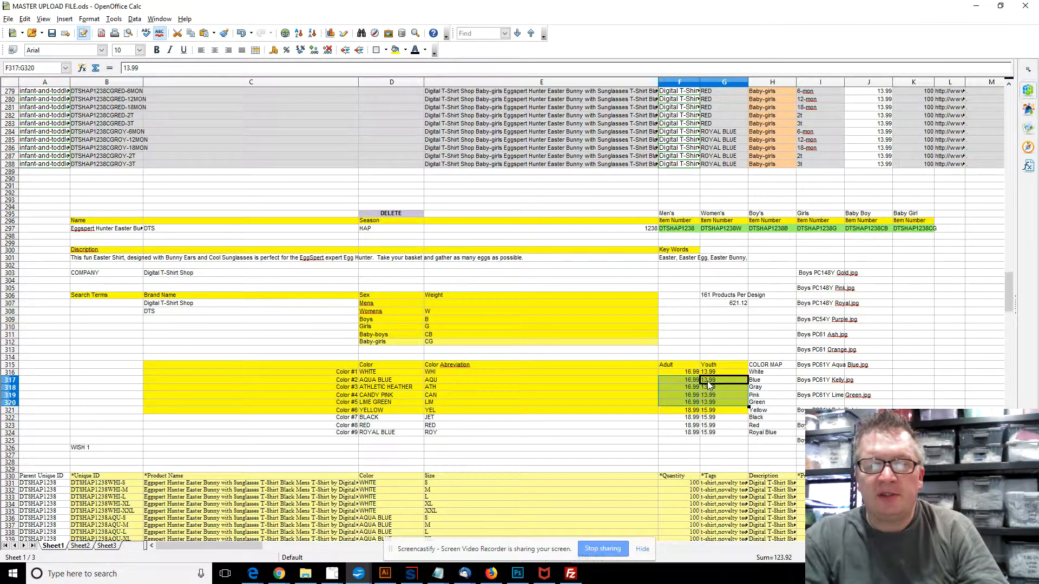
key(ctrl+v)
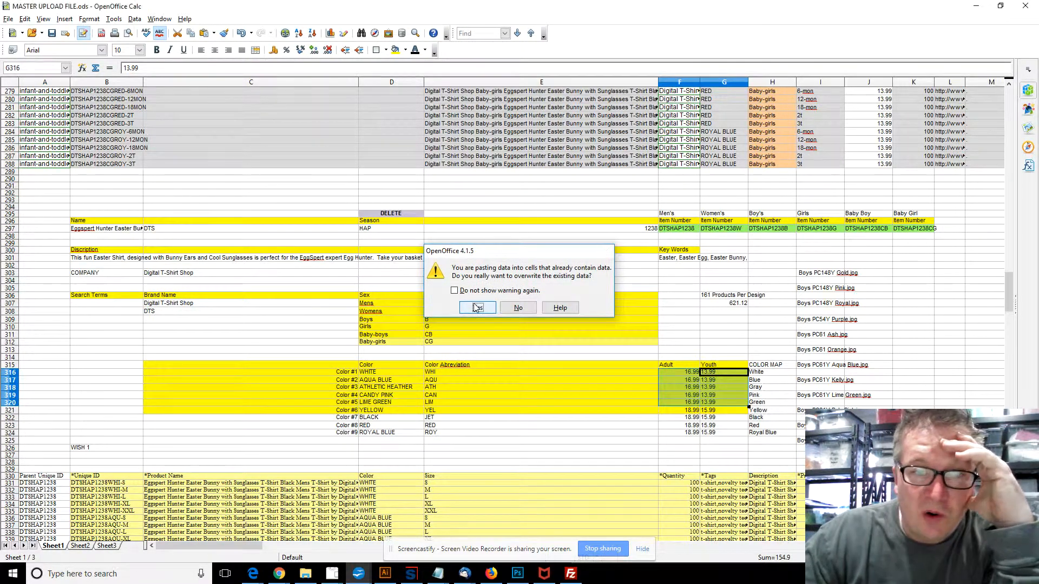
click(476, 307)
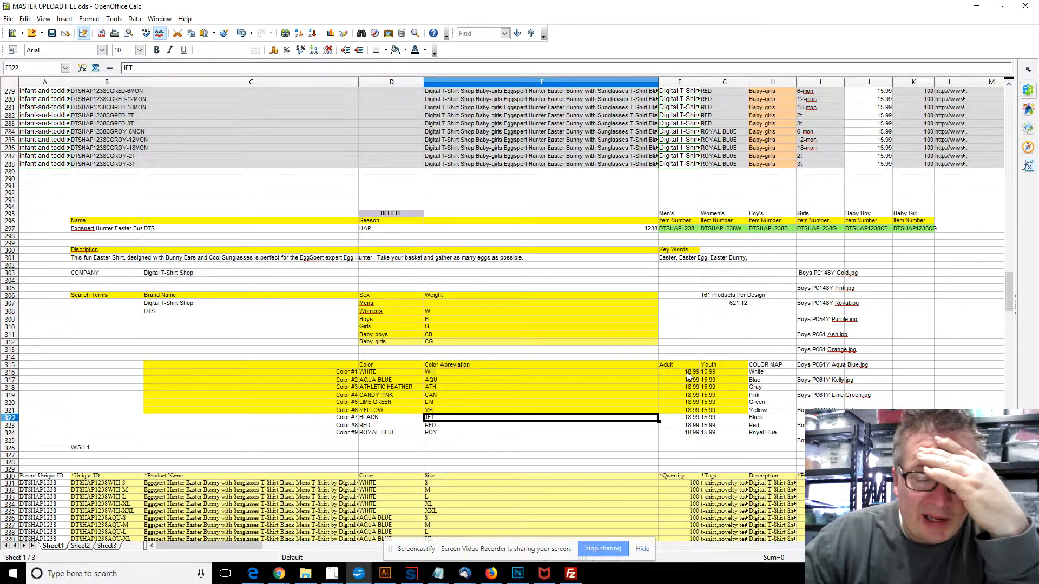
mouse_move(720, 431)
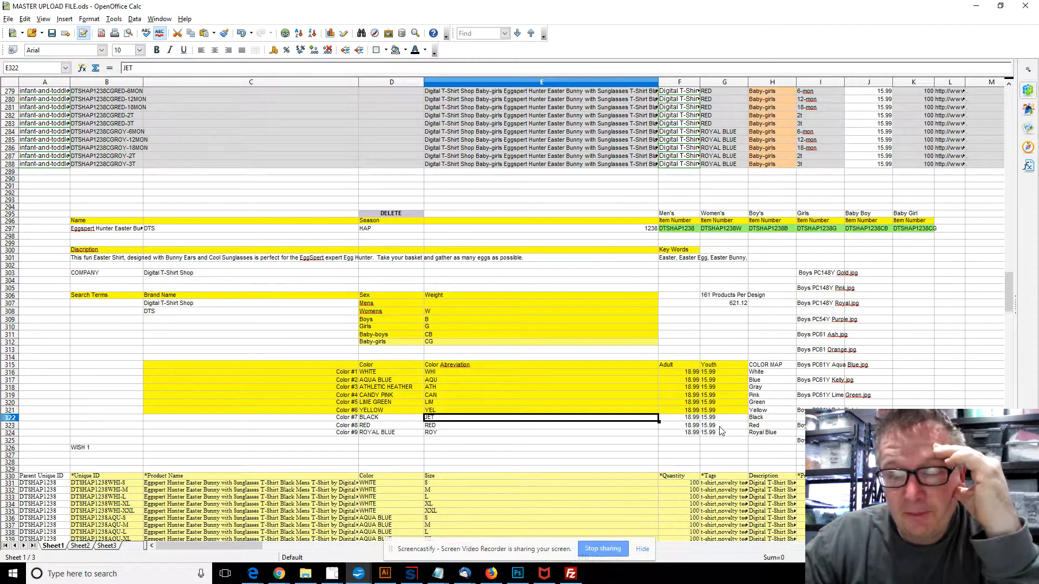
mouse_move(720, 426)
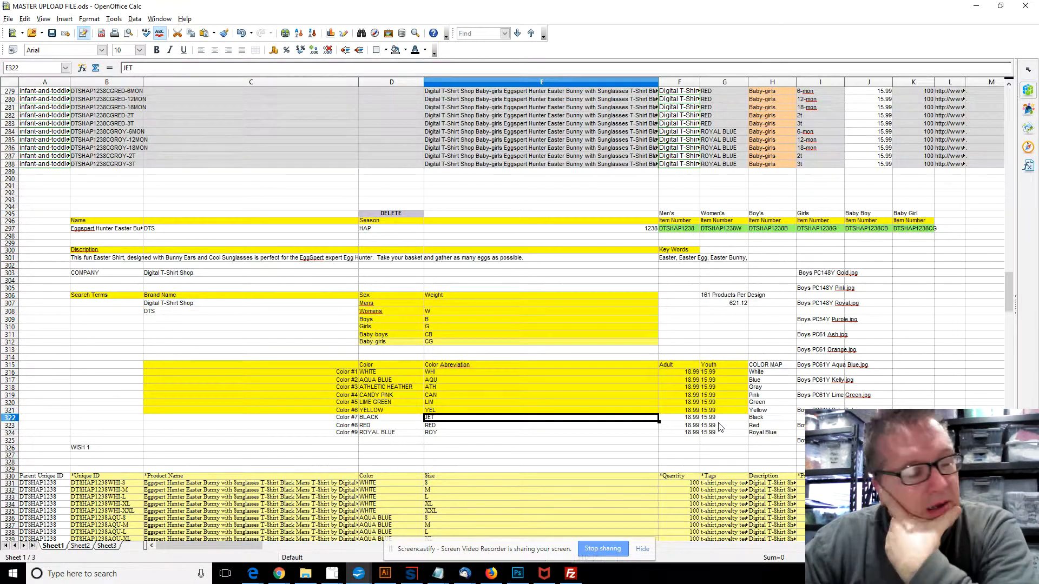
mouse_move(720, 435)
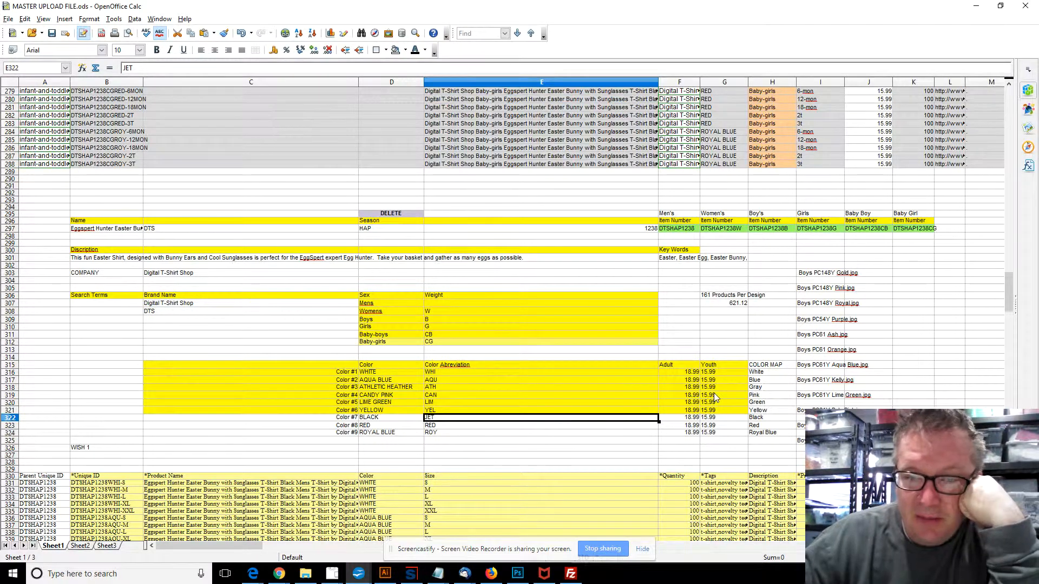
mouse_move(716, 436)
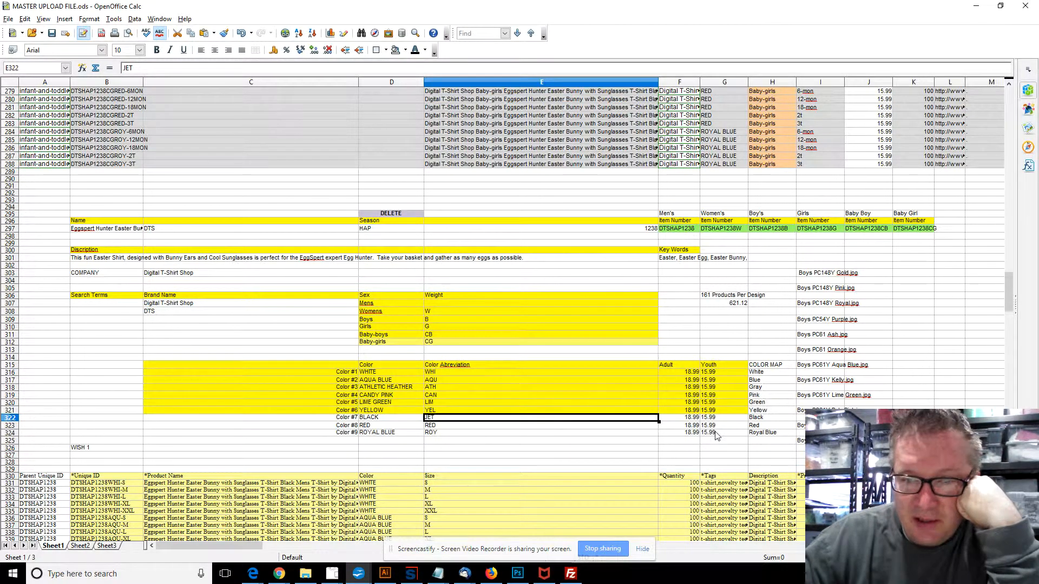
mouse_move(699, 379)
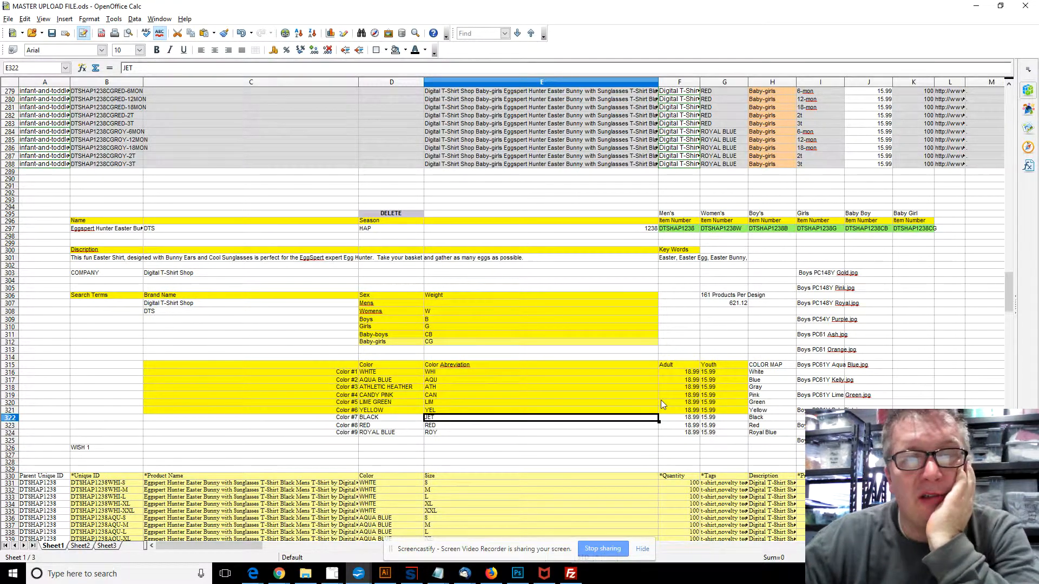
mouse_move(562, 413)
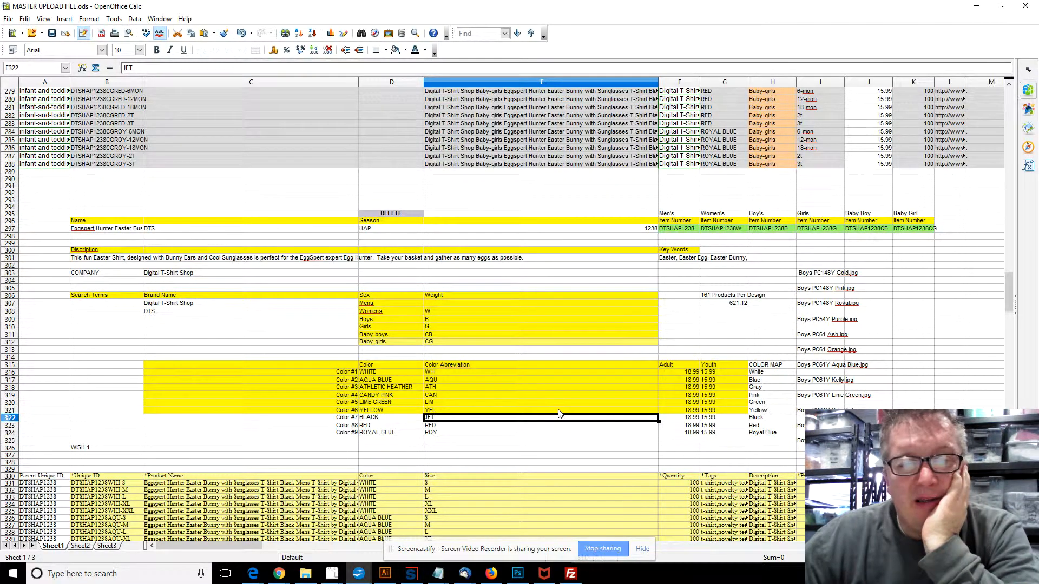
mouse_move(679, 434)
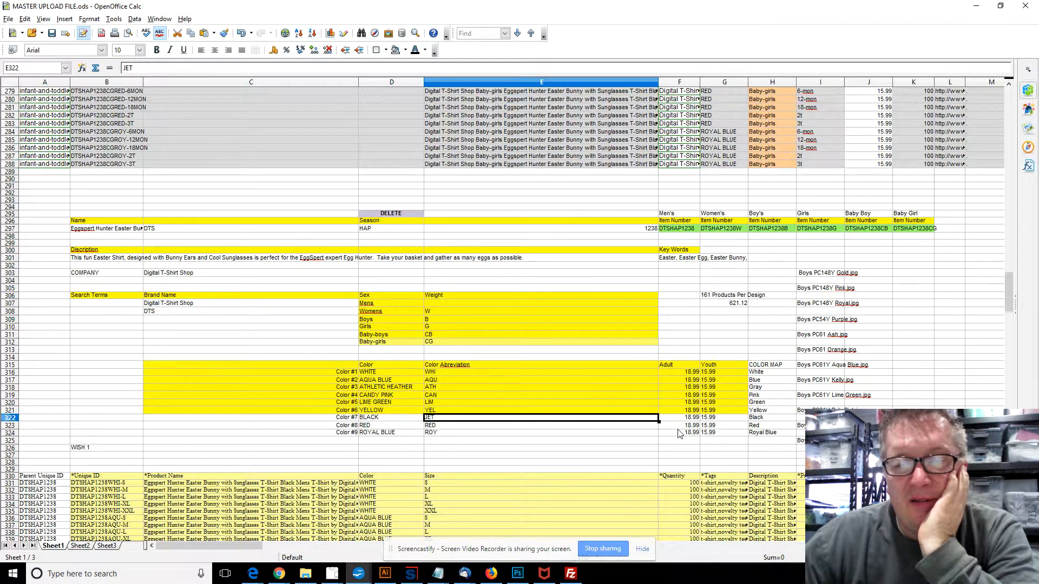
mouse_move(500, 467)
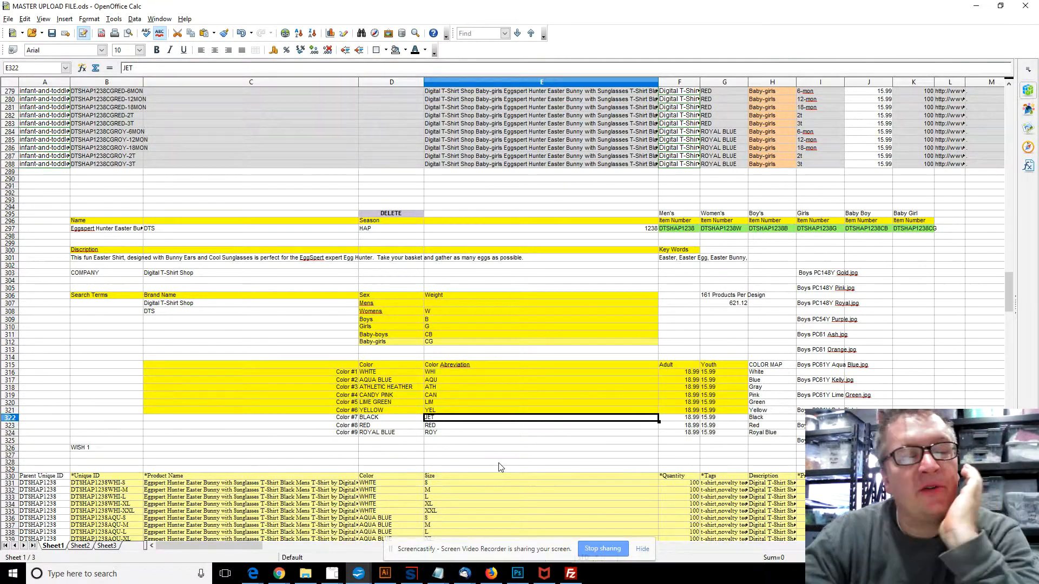
mouse_move(484, 295)
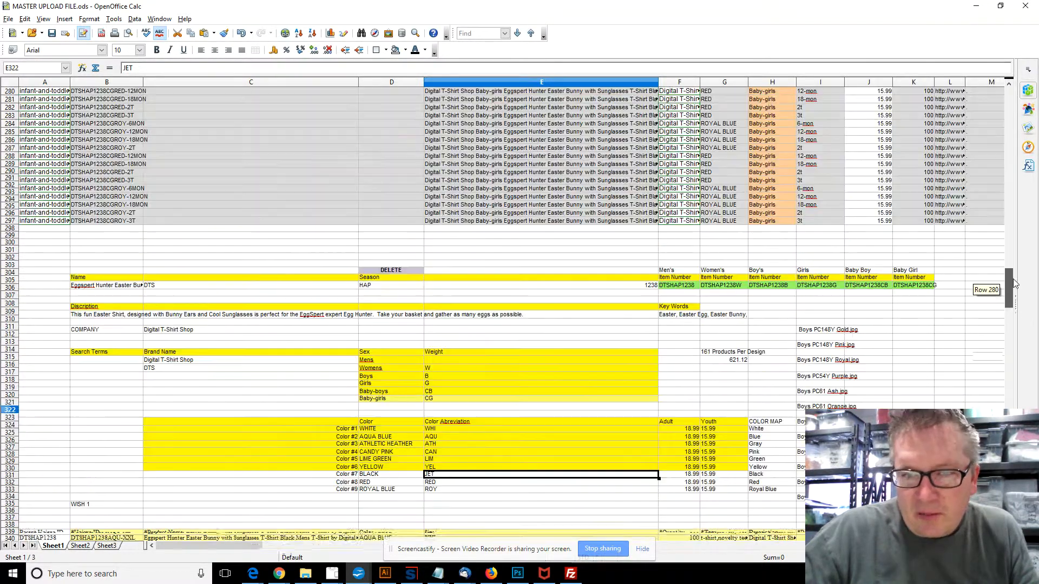
scroll(down, 3)
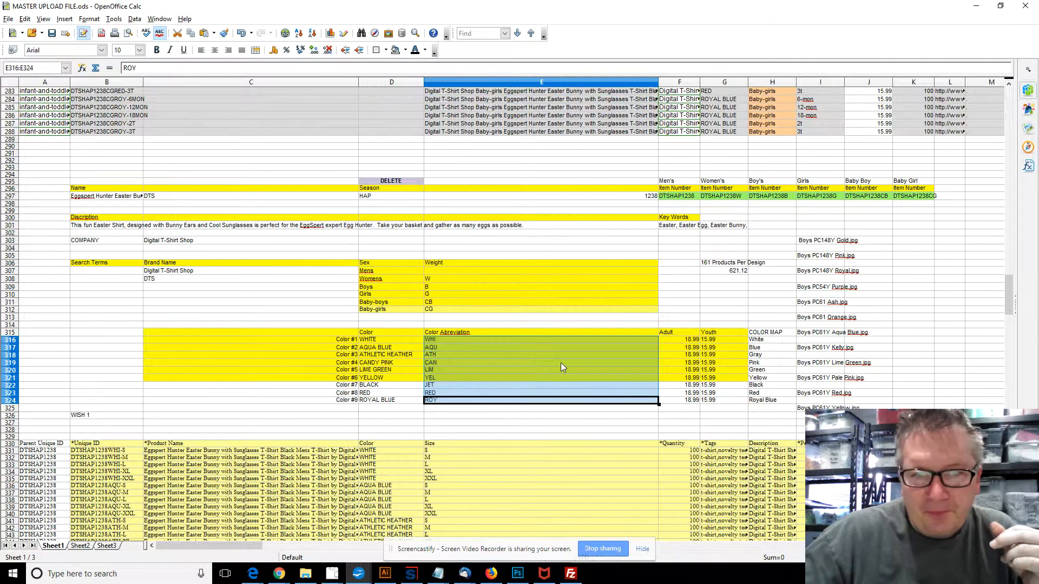
mouse_move(898, 199)
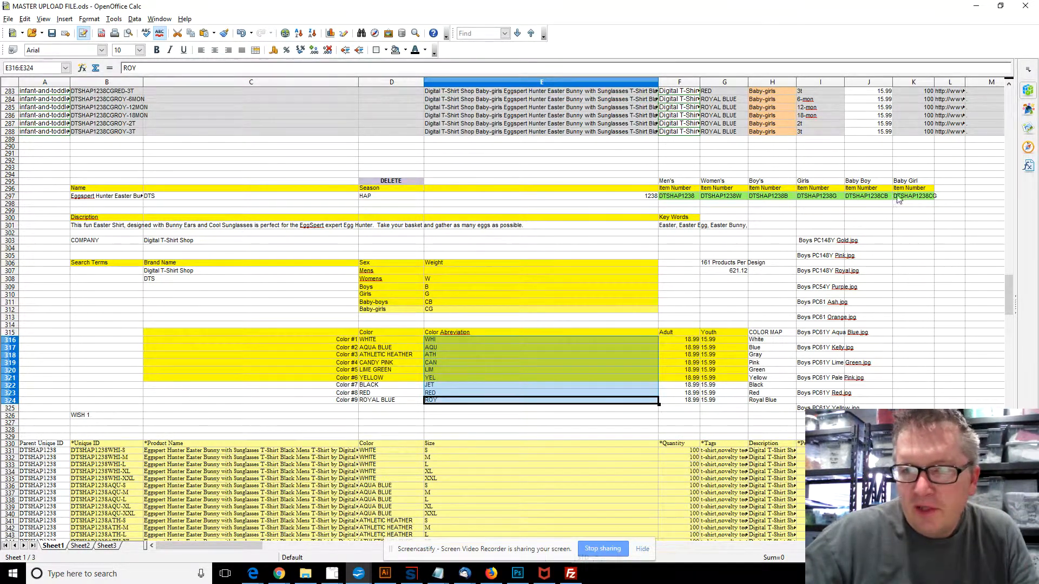
mouse_move(207, 240)
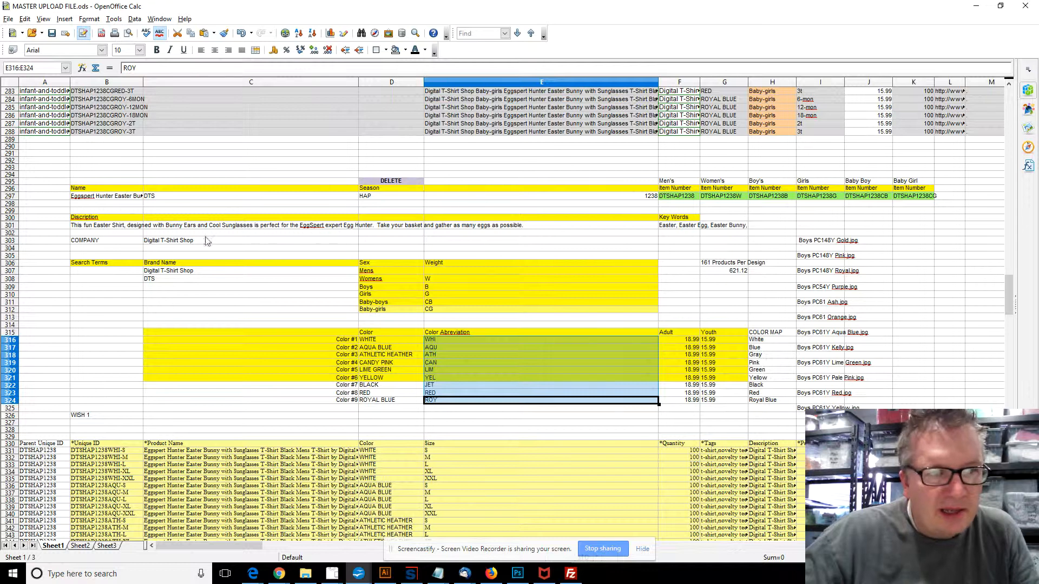
mouse_move(513, 264)
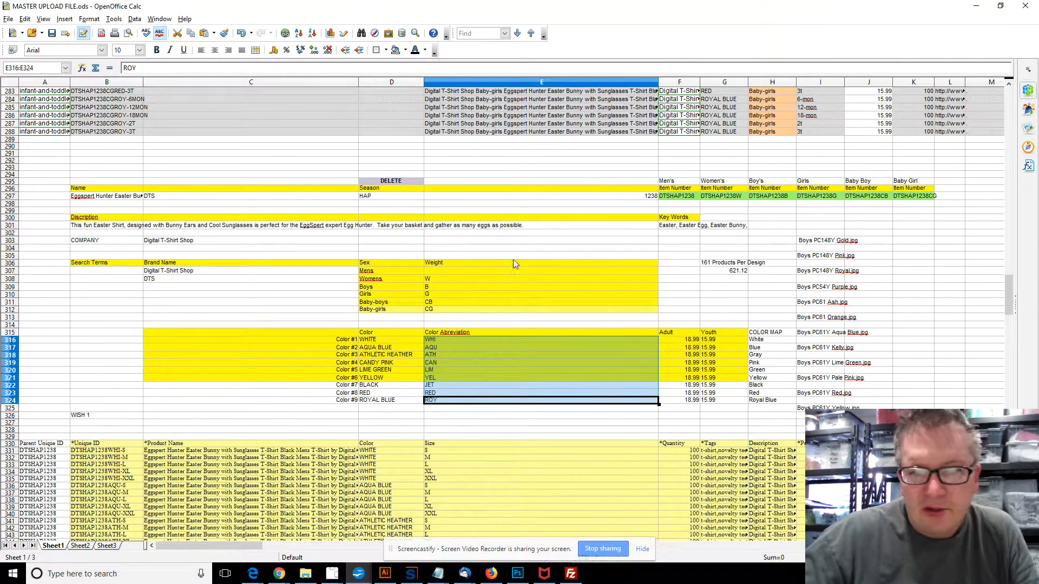
scroll(up, 3)
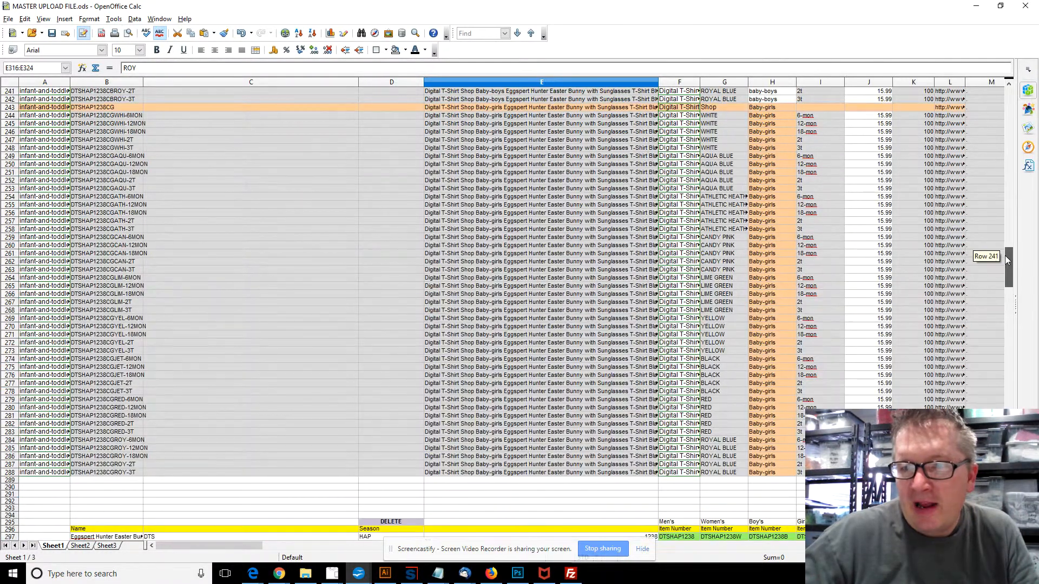
scroll(down, 3)
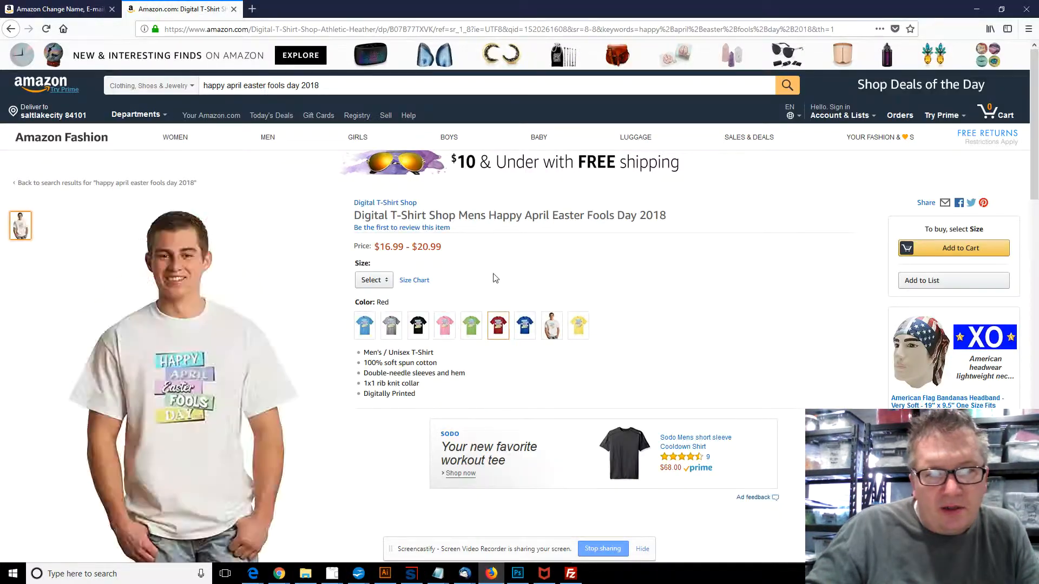
- Check red, royal blue and white shirts and highlight the $20.99 top of the price range
click(524, 325)
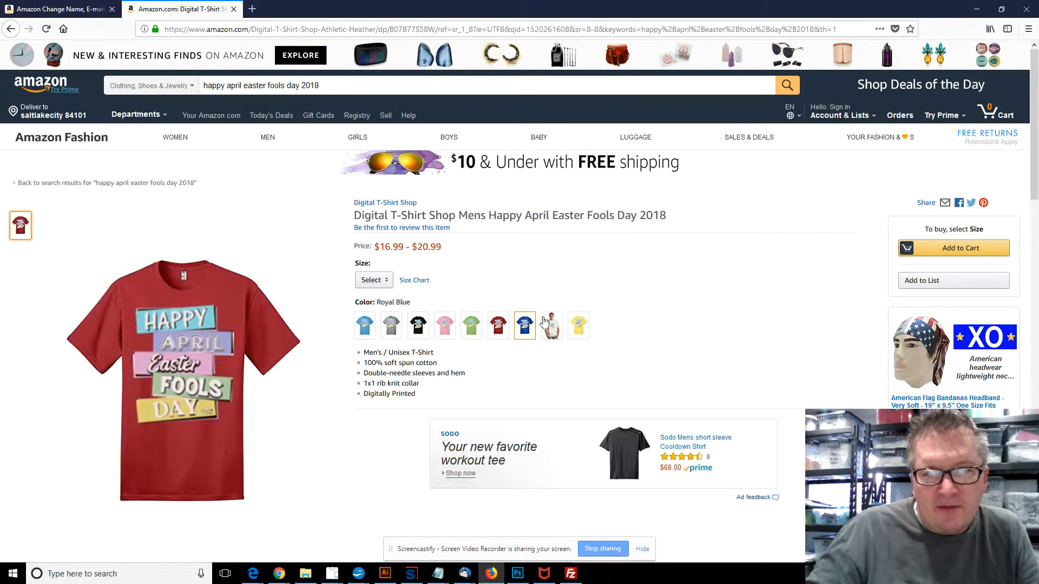
click(550, 325)
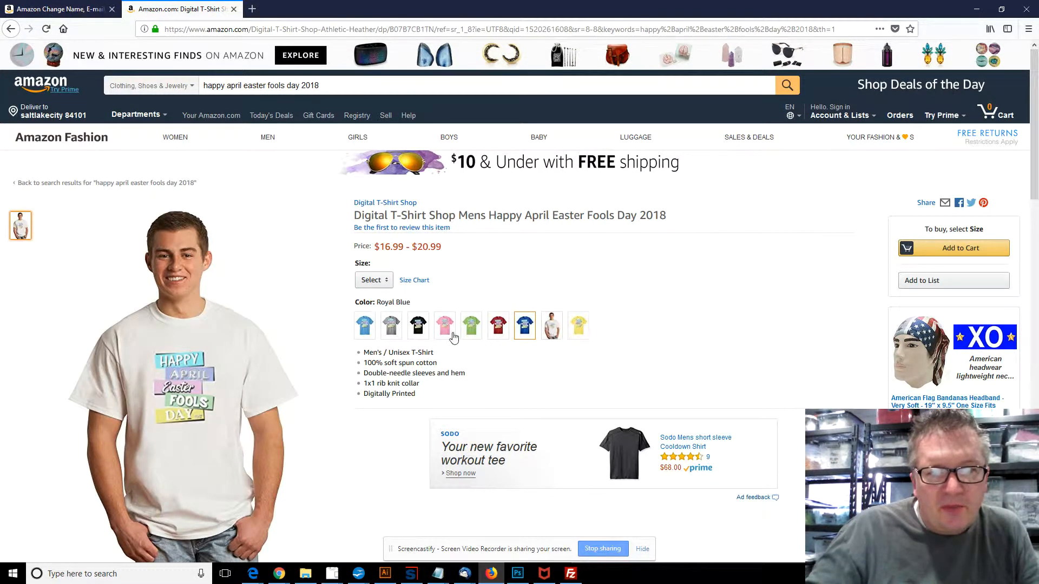
click(551, 326)
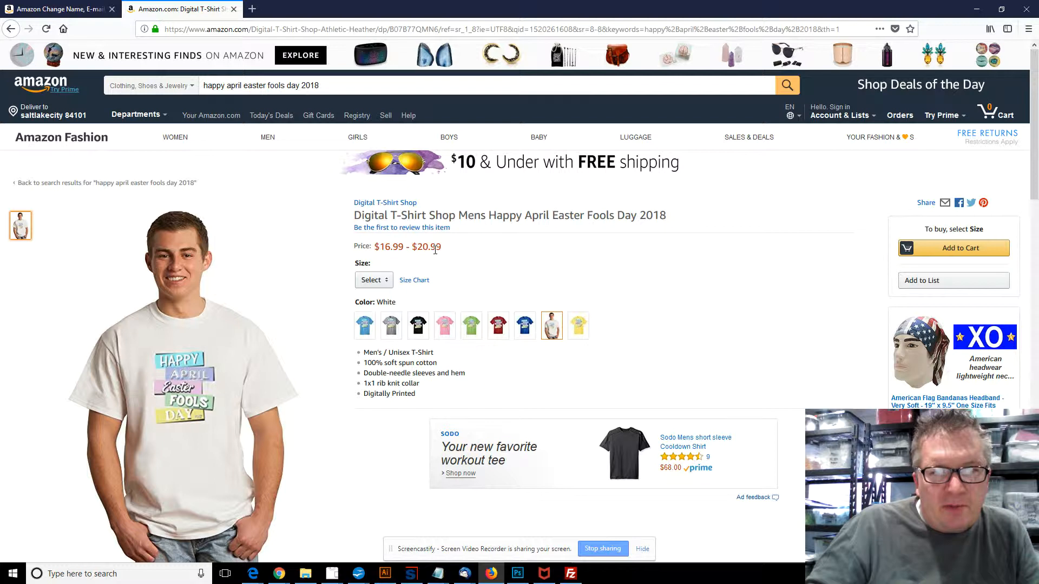
double_click(426, 246)
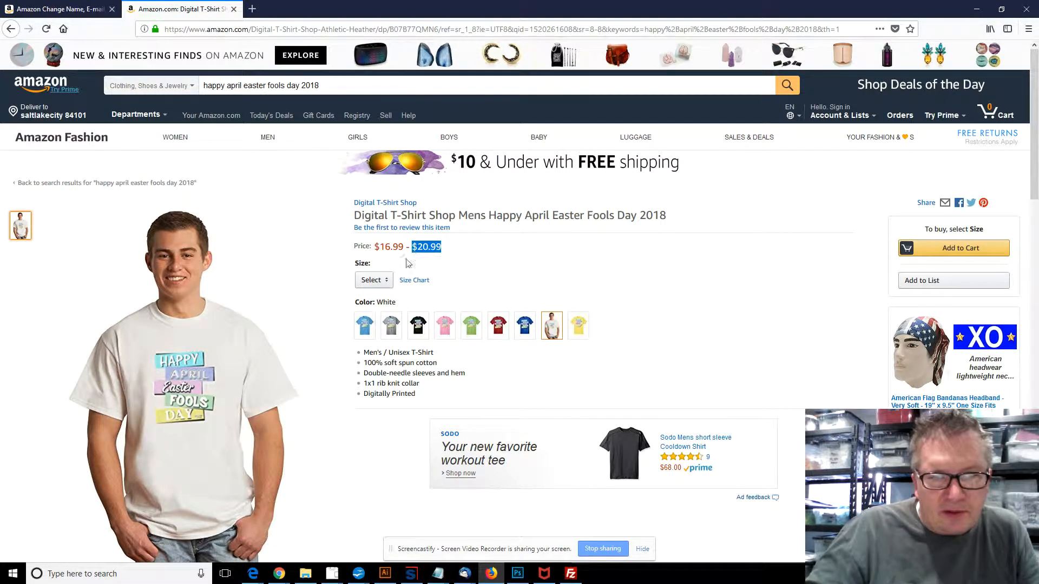
- Choose Medium size, showing $16.99 for aqua blue and $18.99 for royal blue
click(365, 326)
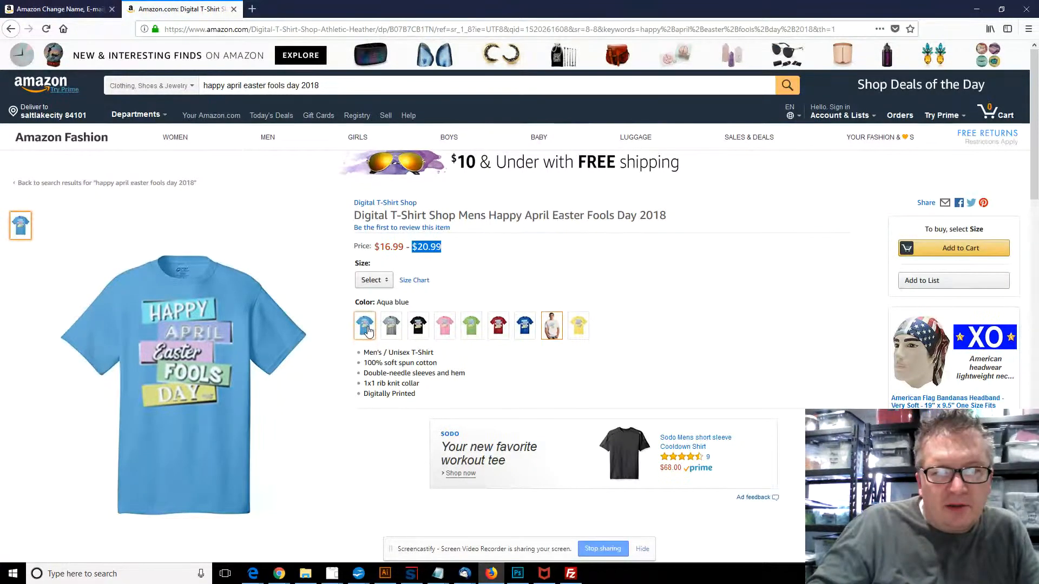
click(373, 279)
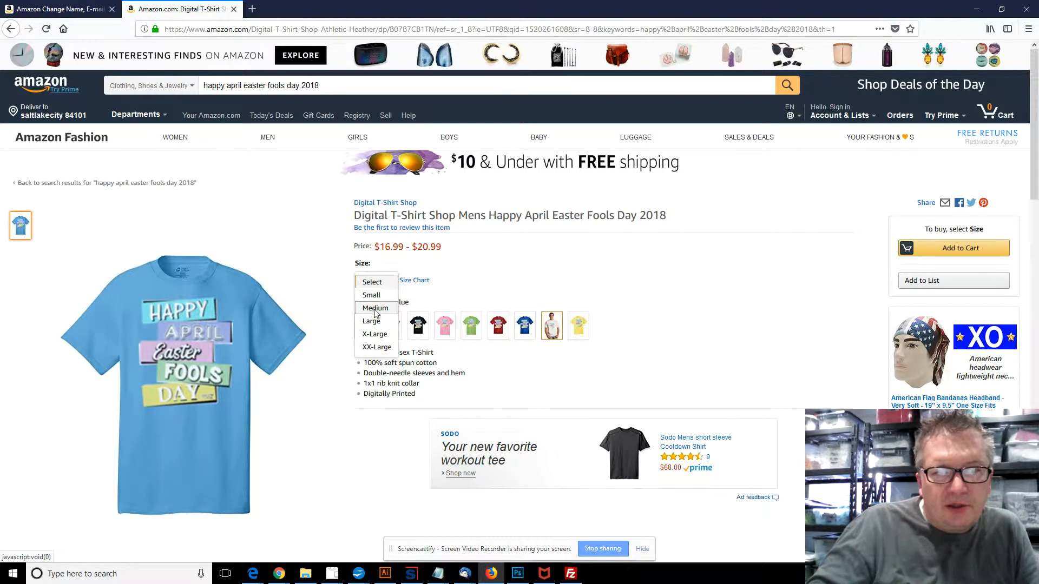
click(375, 307)
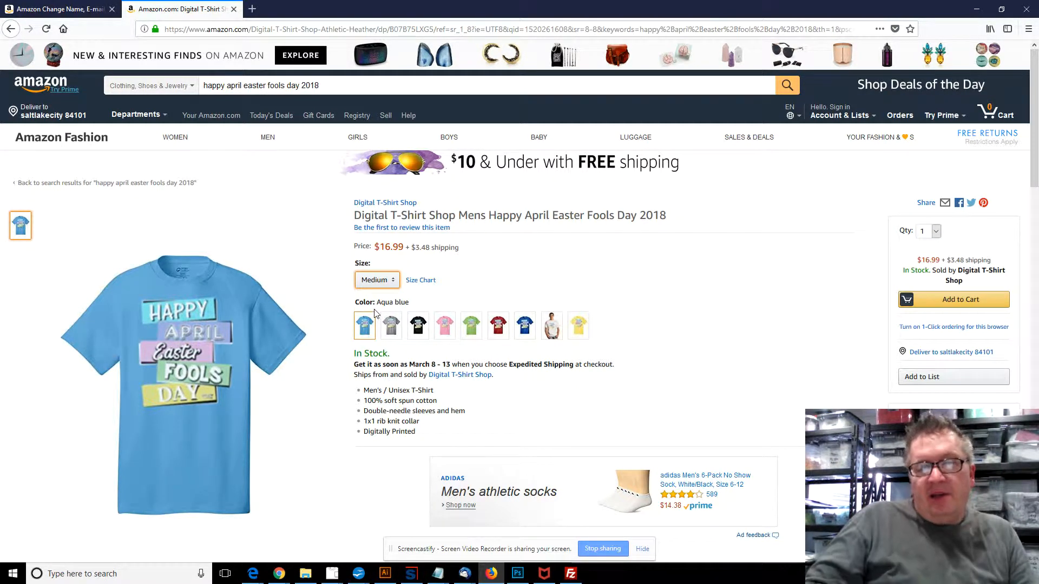
click(523, 326)
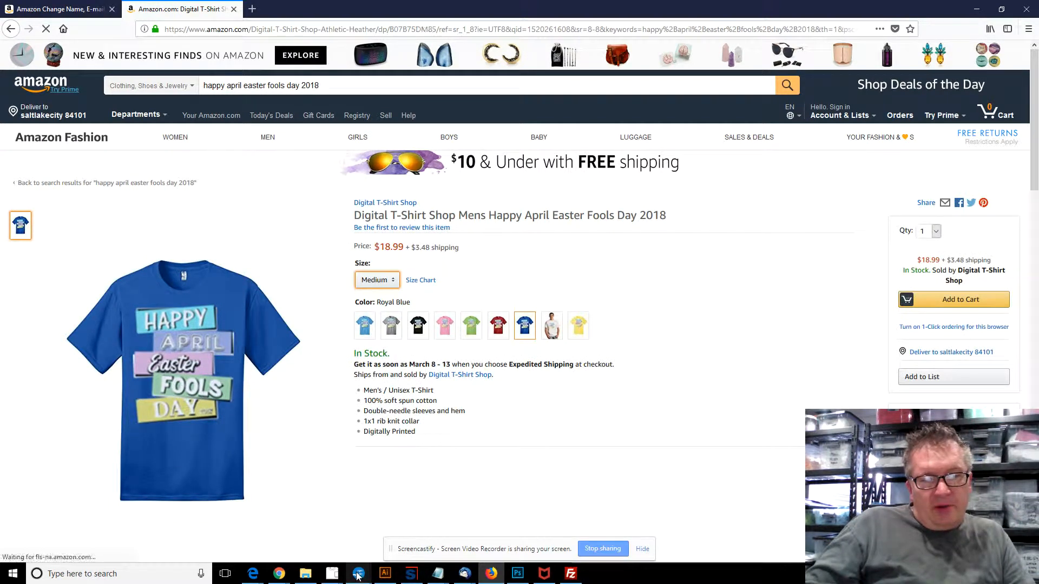
- Return to the master upload sheet with the colour price table in view
click(358, 574)
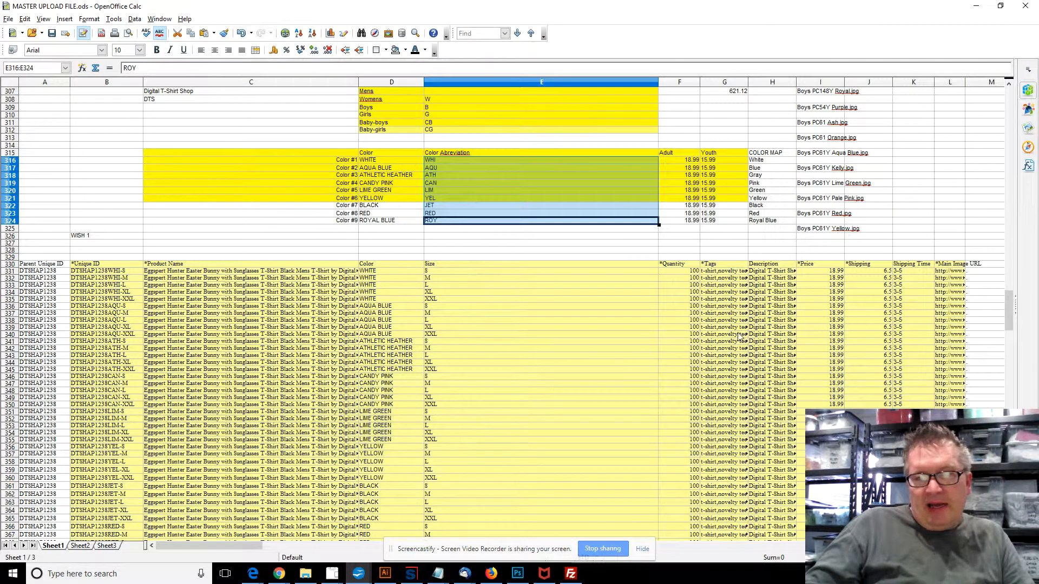
scroll(up, 3)
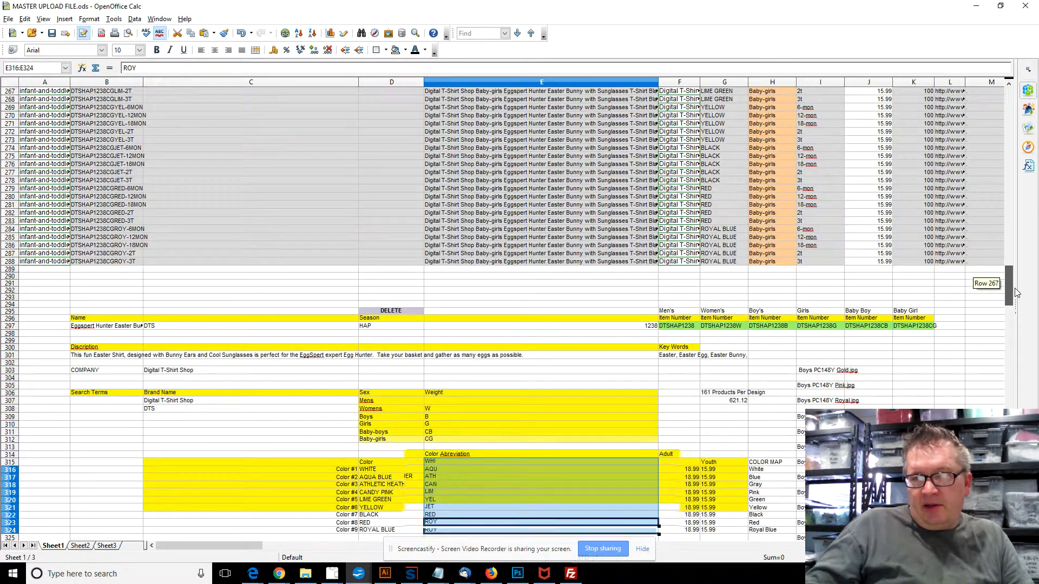
scroll(down, 3)
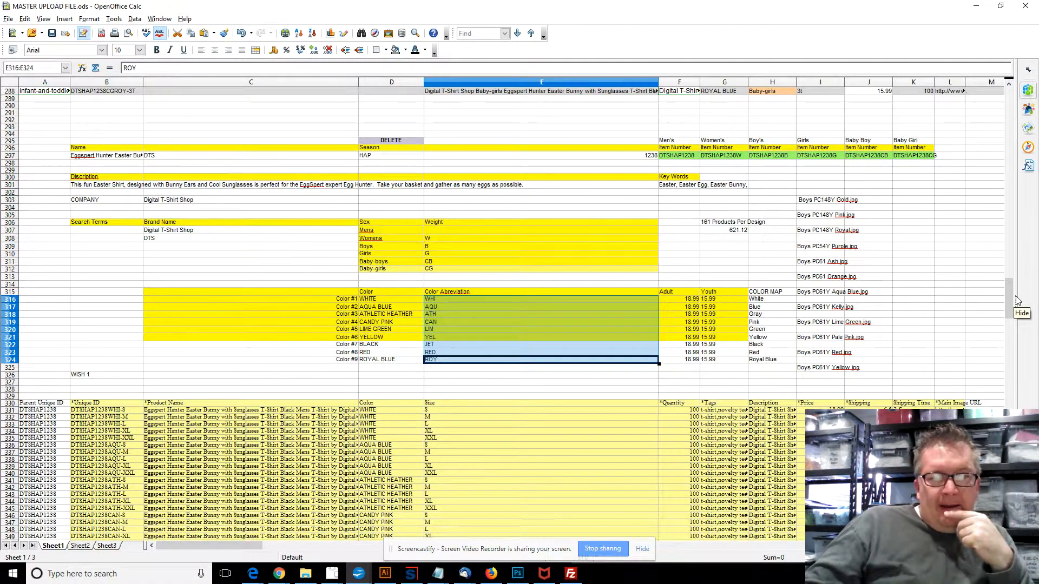